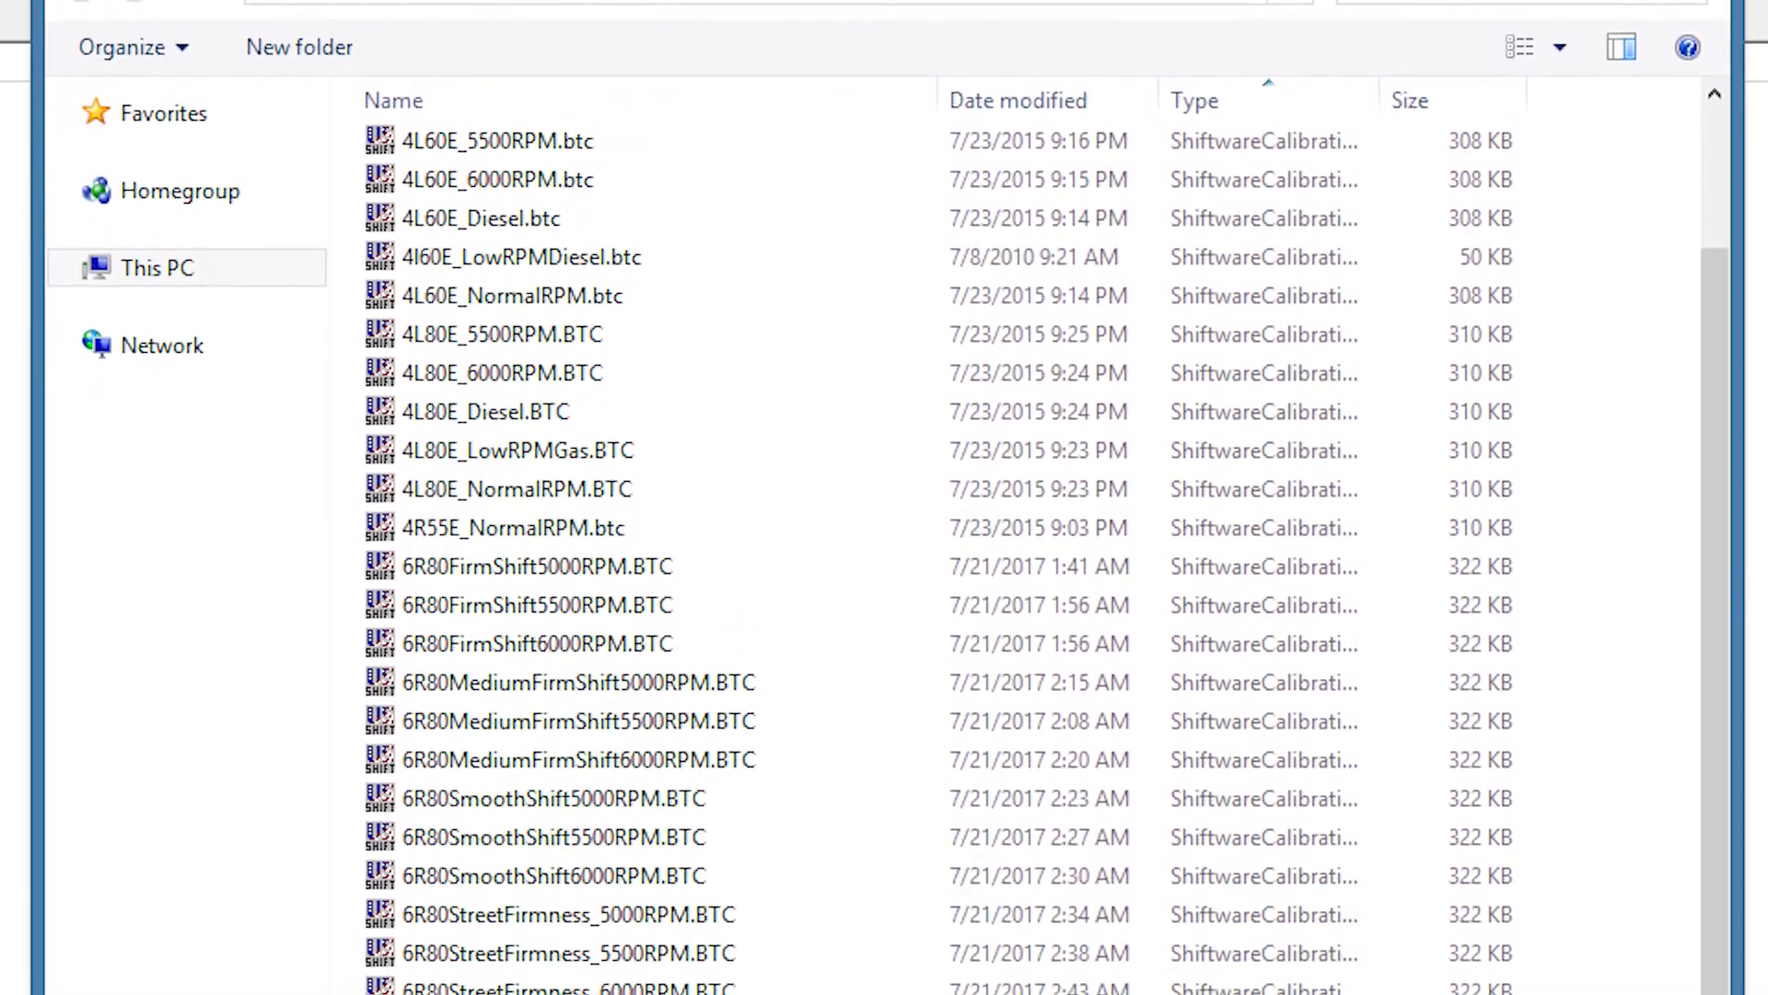
Step: Scroll down through the list of pre-made .BTC calibration files in the Open dialog
scroll(down, 3)
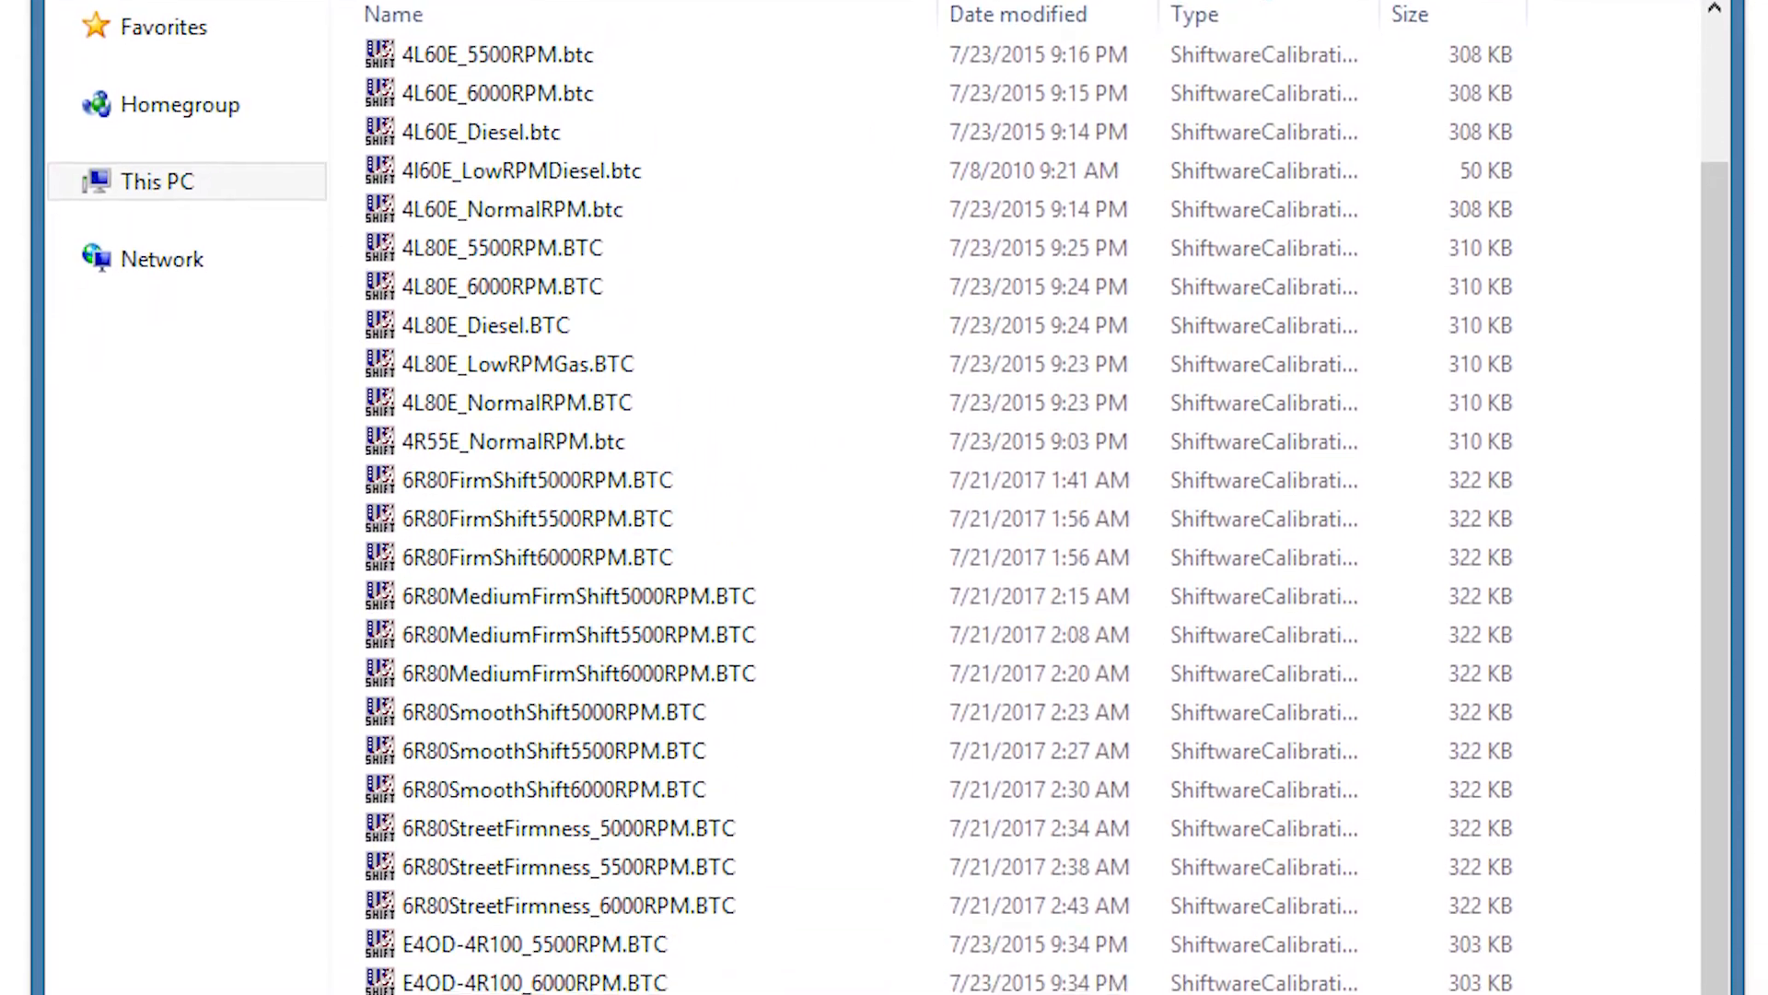
scroll(down, 3)
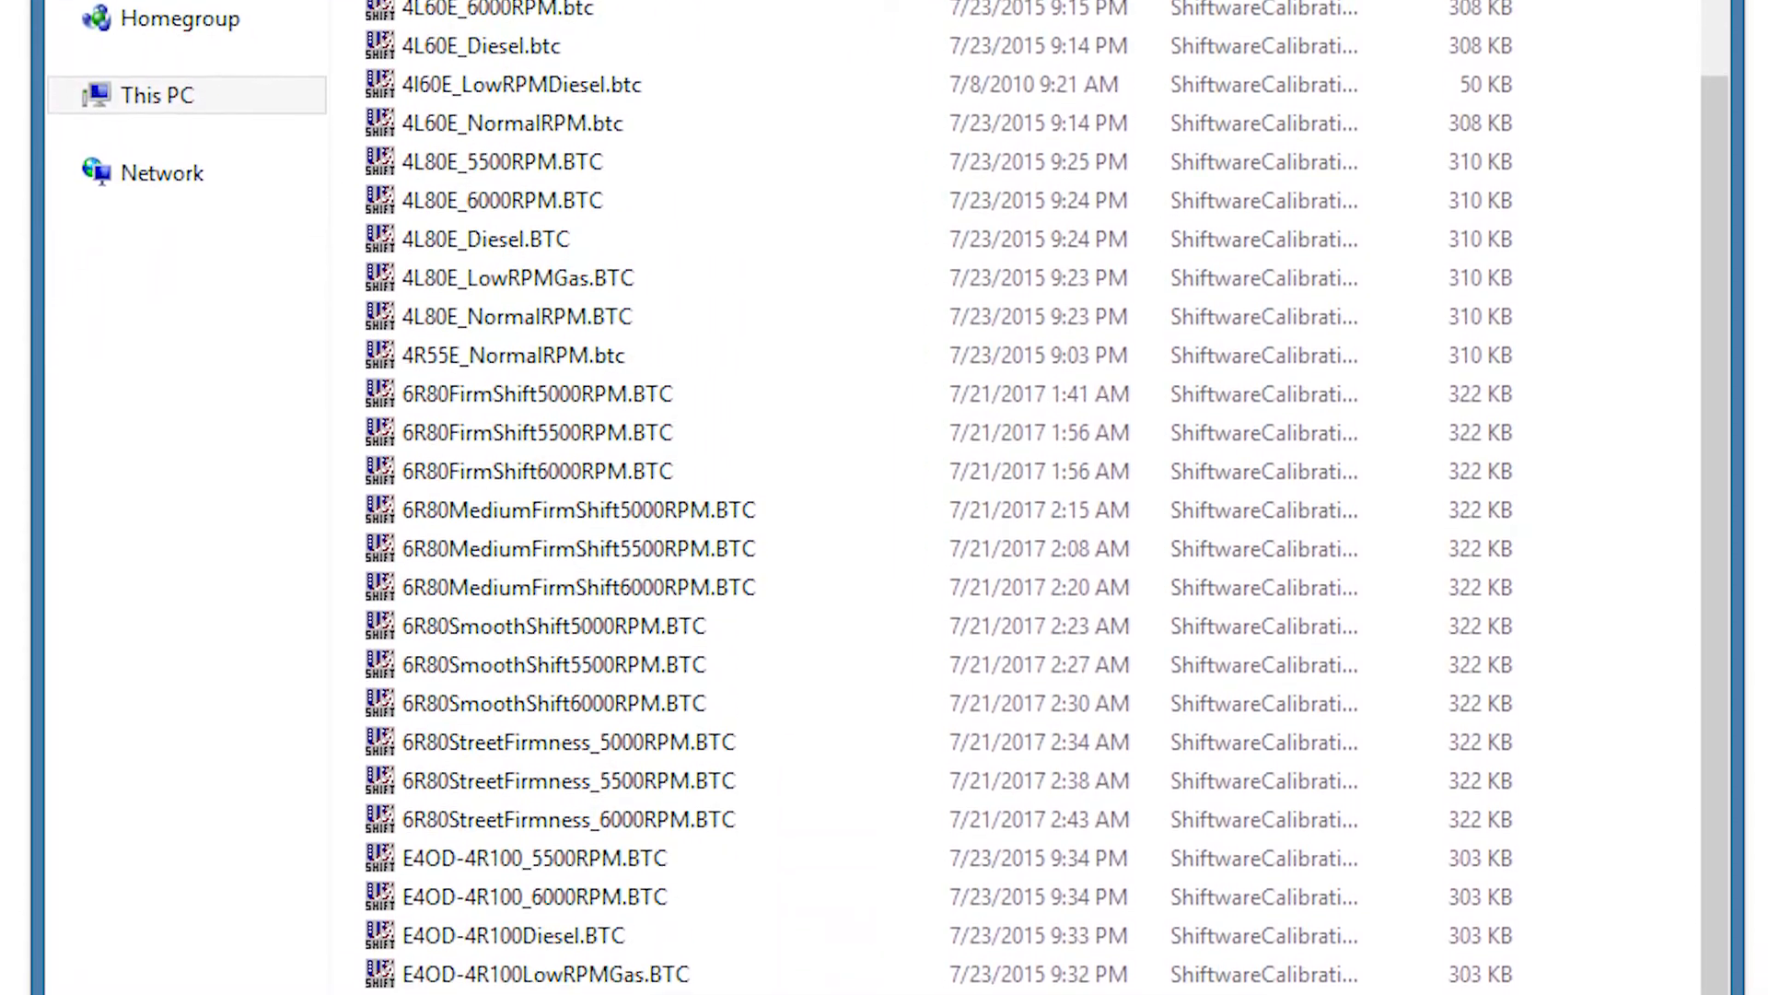
scroll(down, 3)
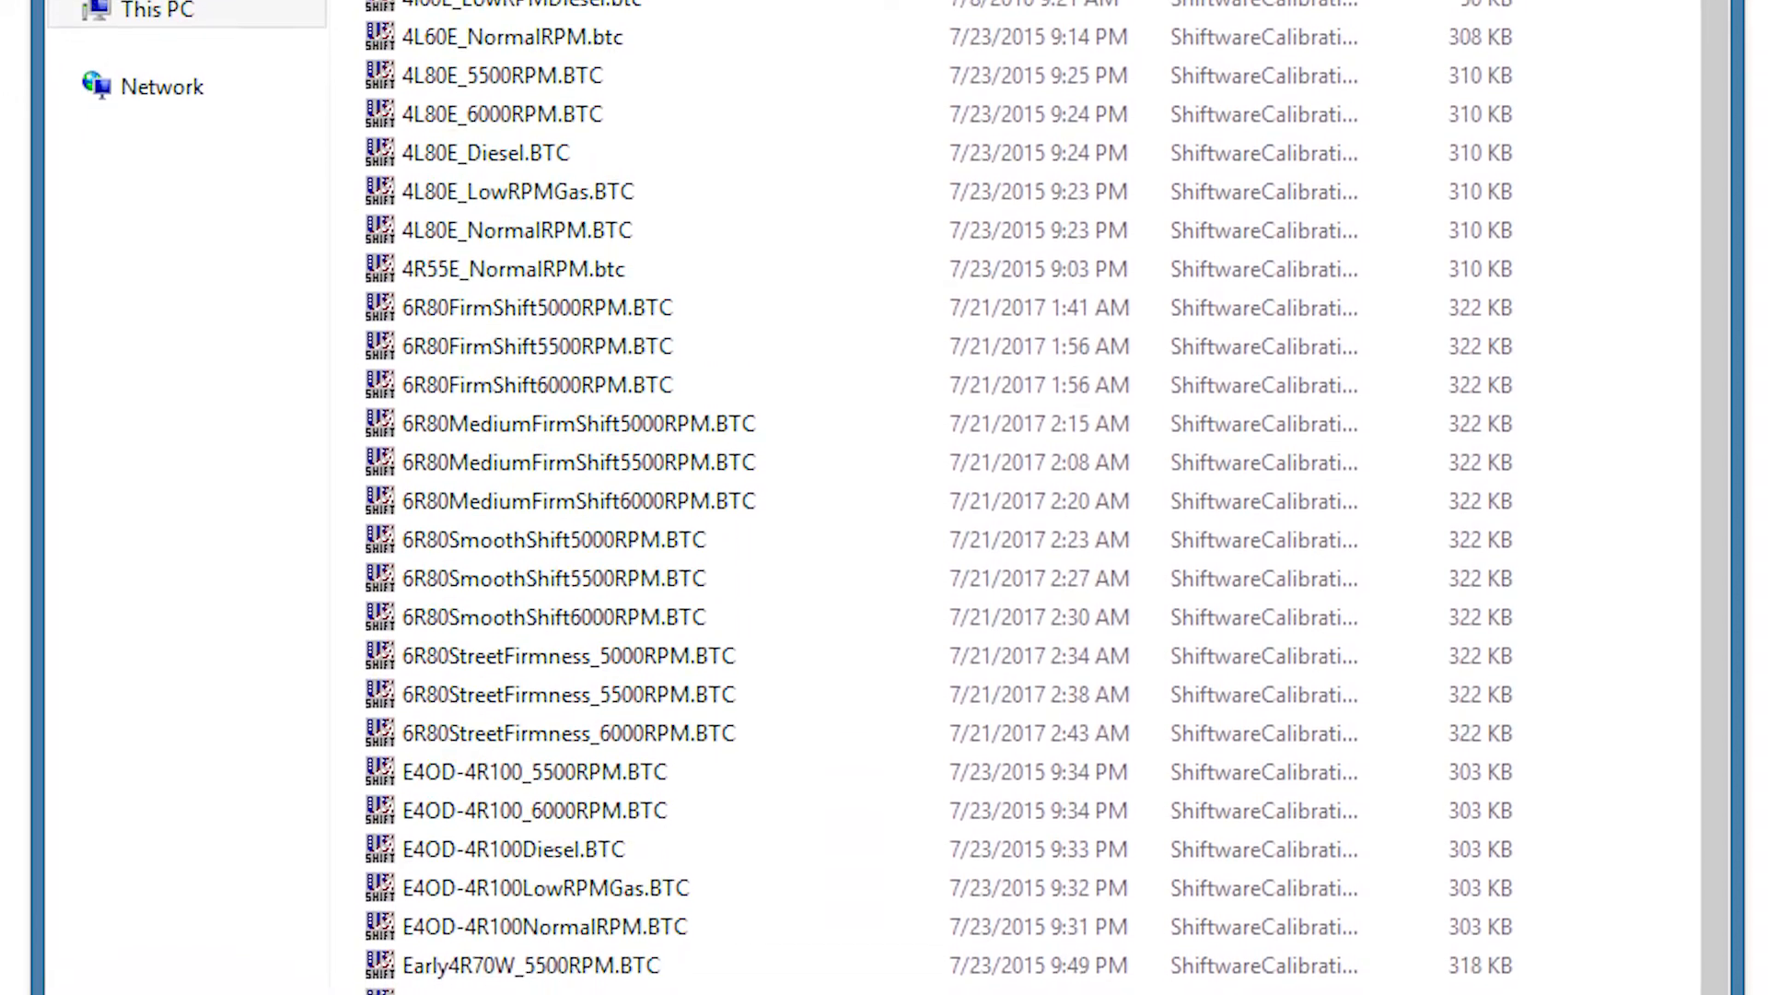
scroll(down, 3)
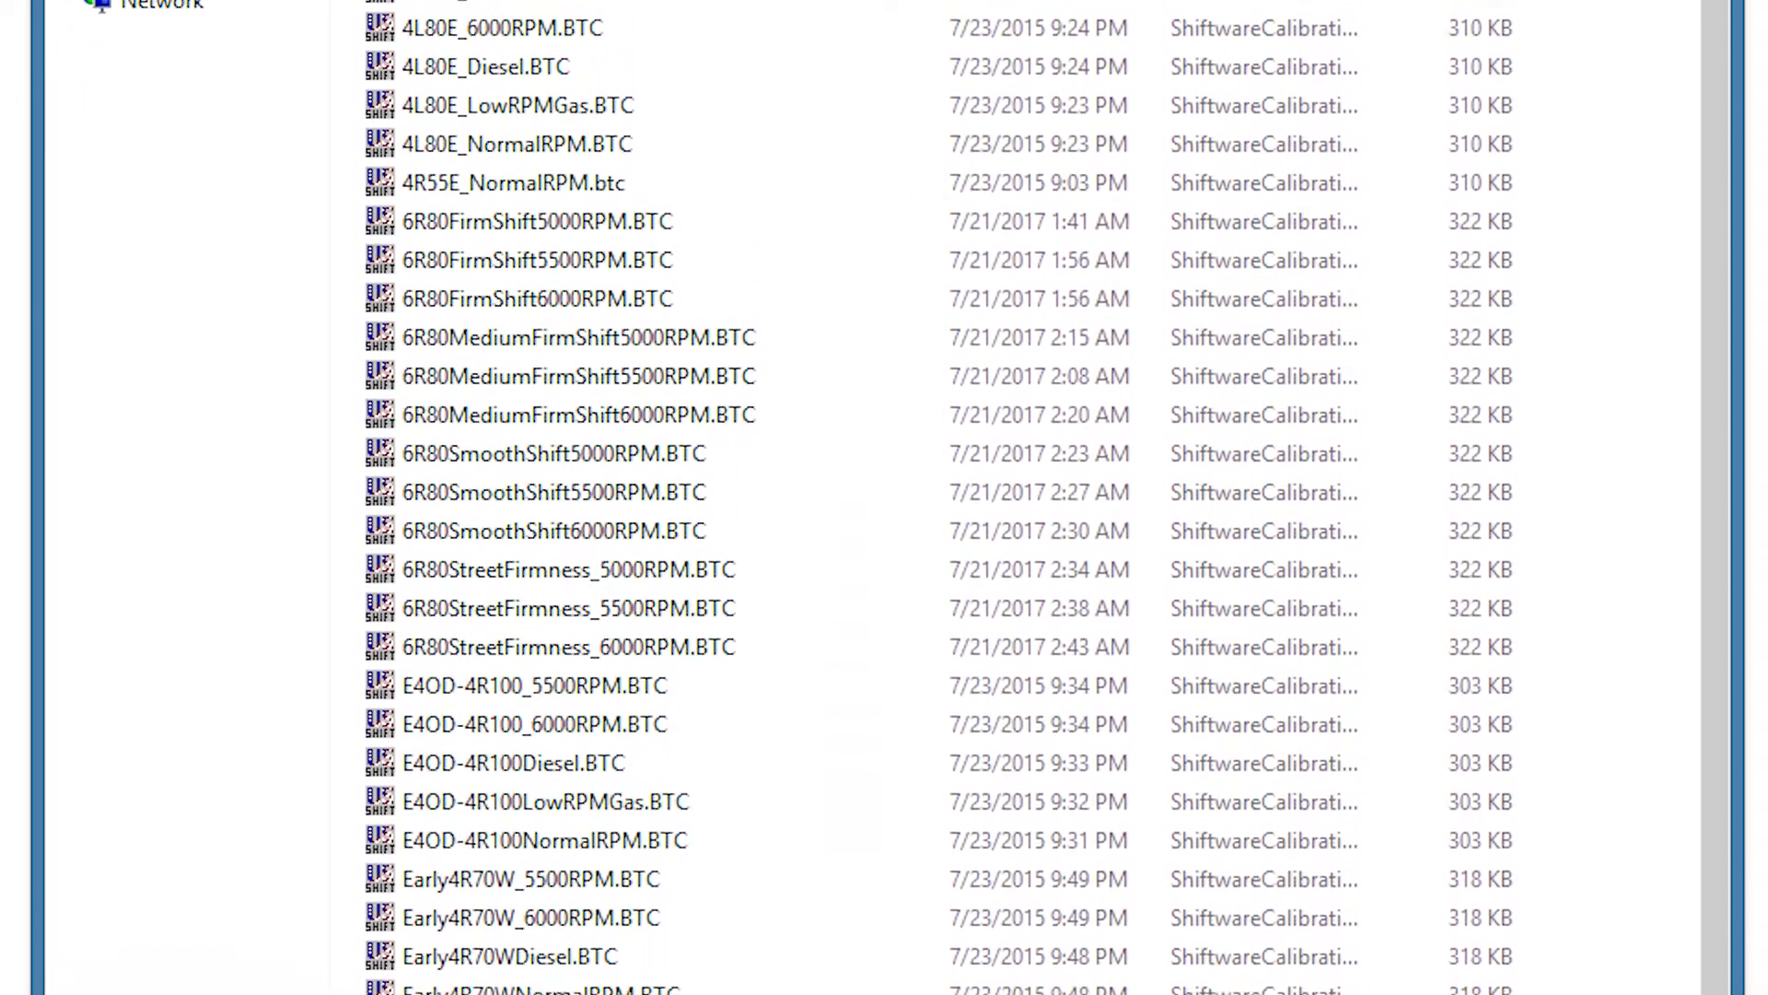
scroll(down, 3)
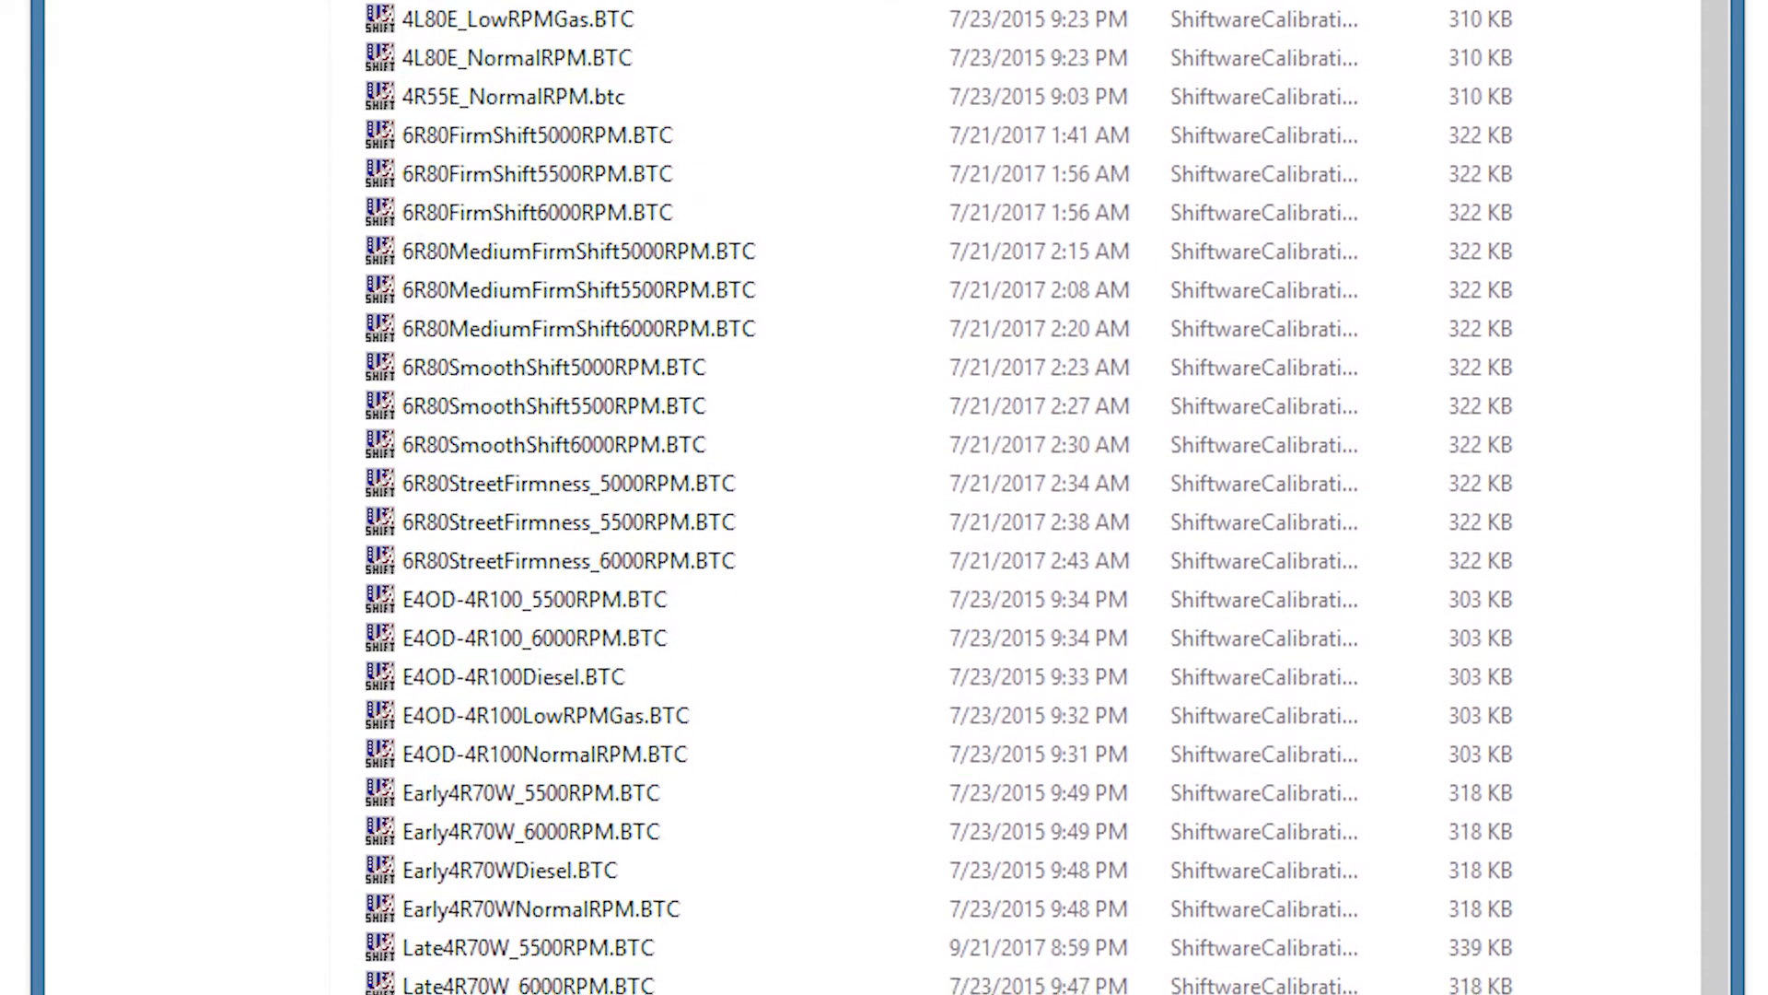
scroll(down, 3)
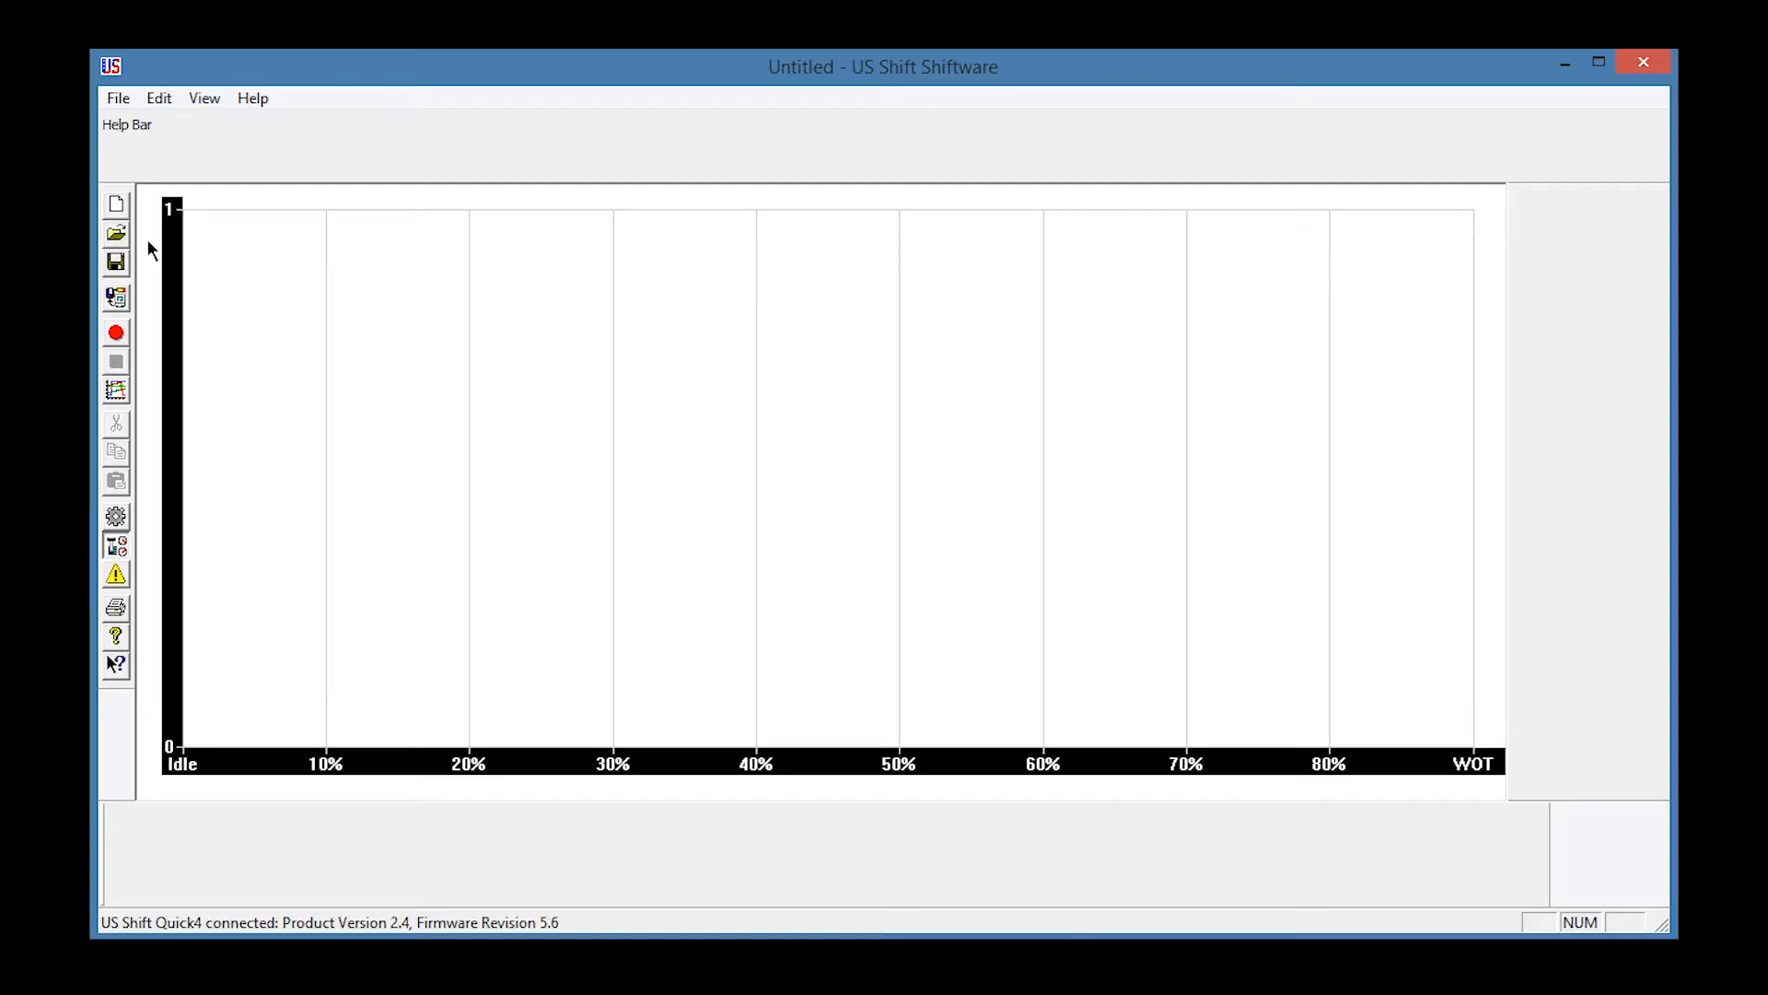
Step: Open the pre-made 4L80E_5500RPM.BTC calibration so its shift curves plot on the chart
click(114, 234)
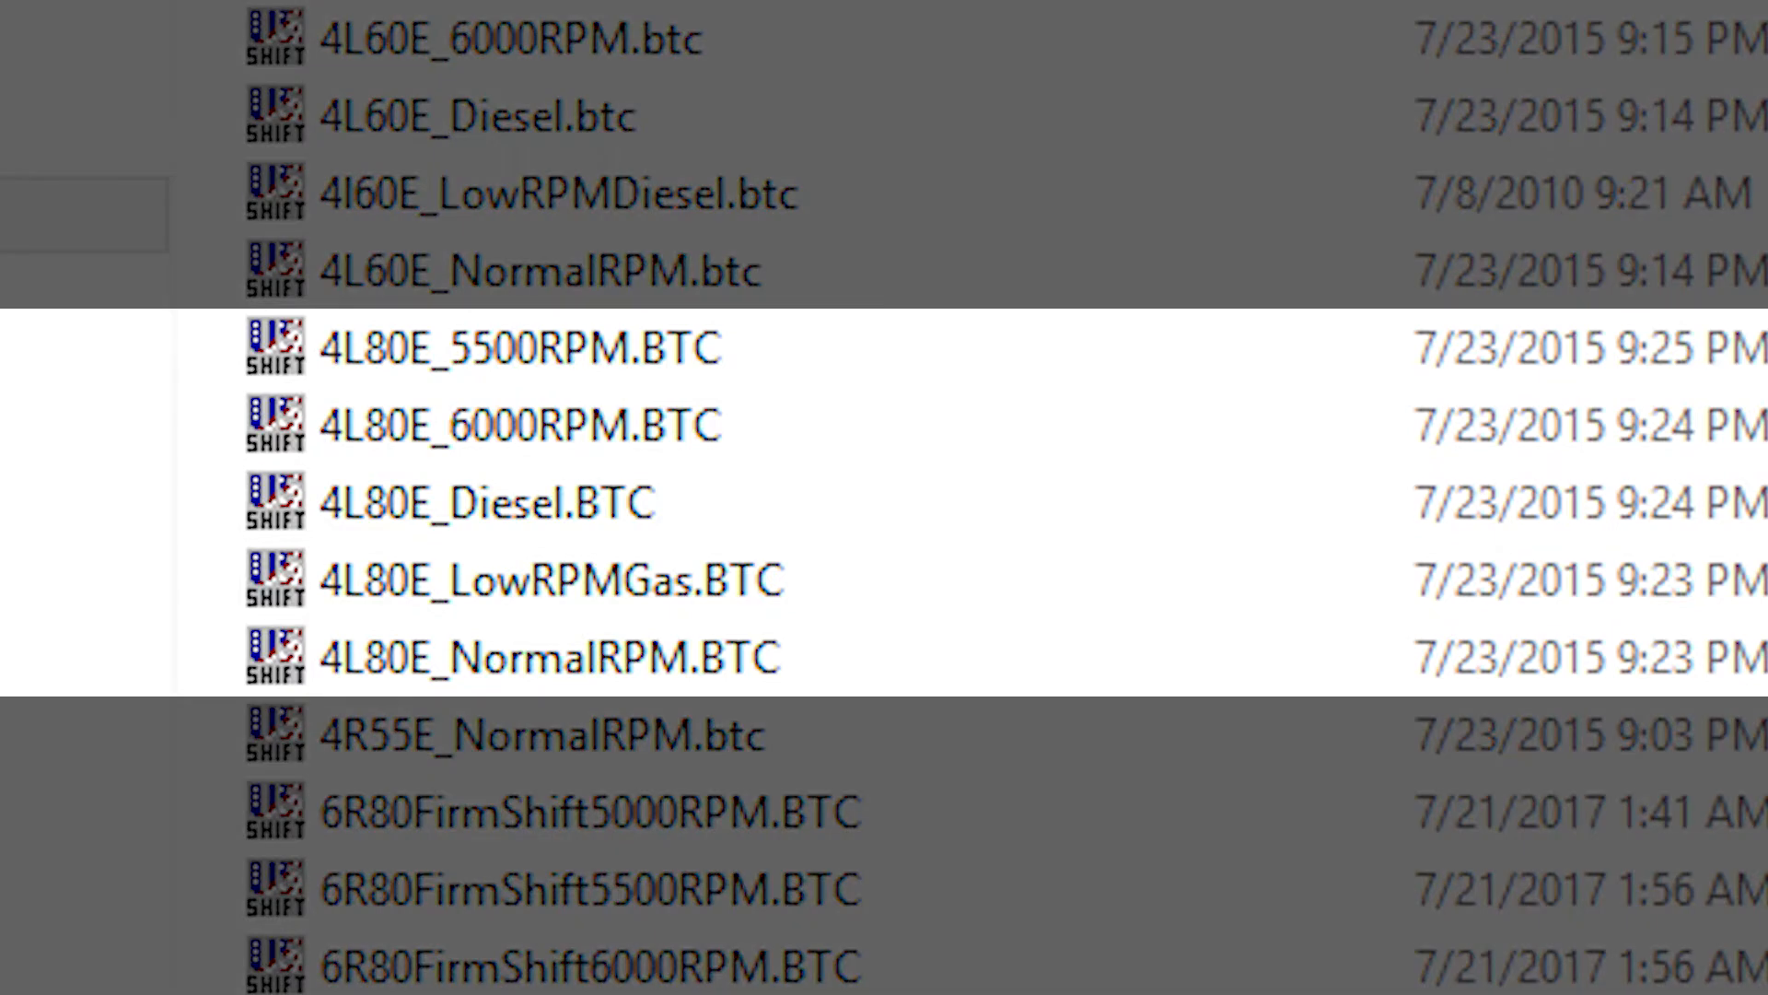
click(519, 424)
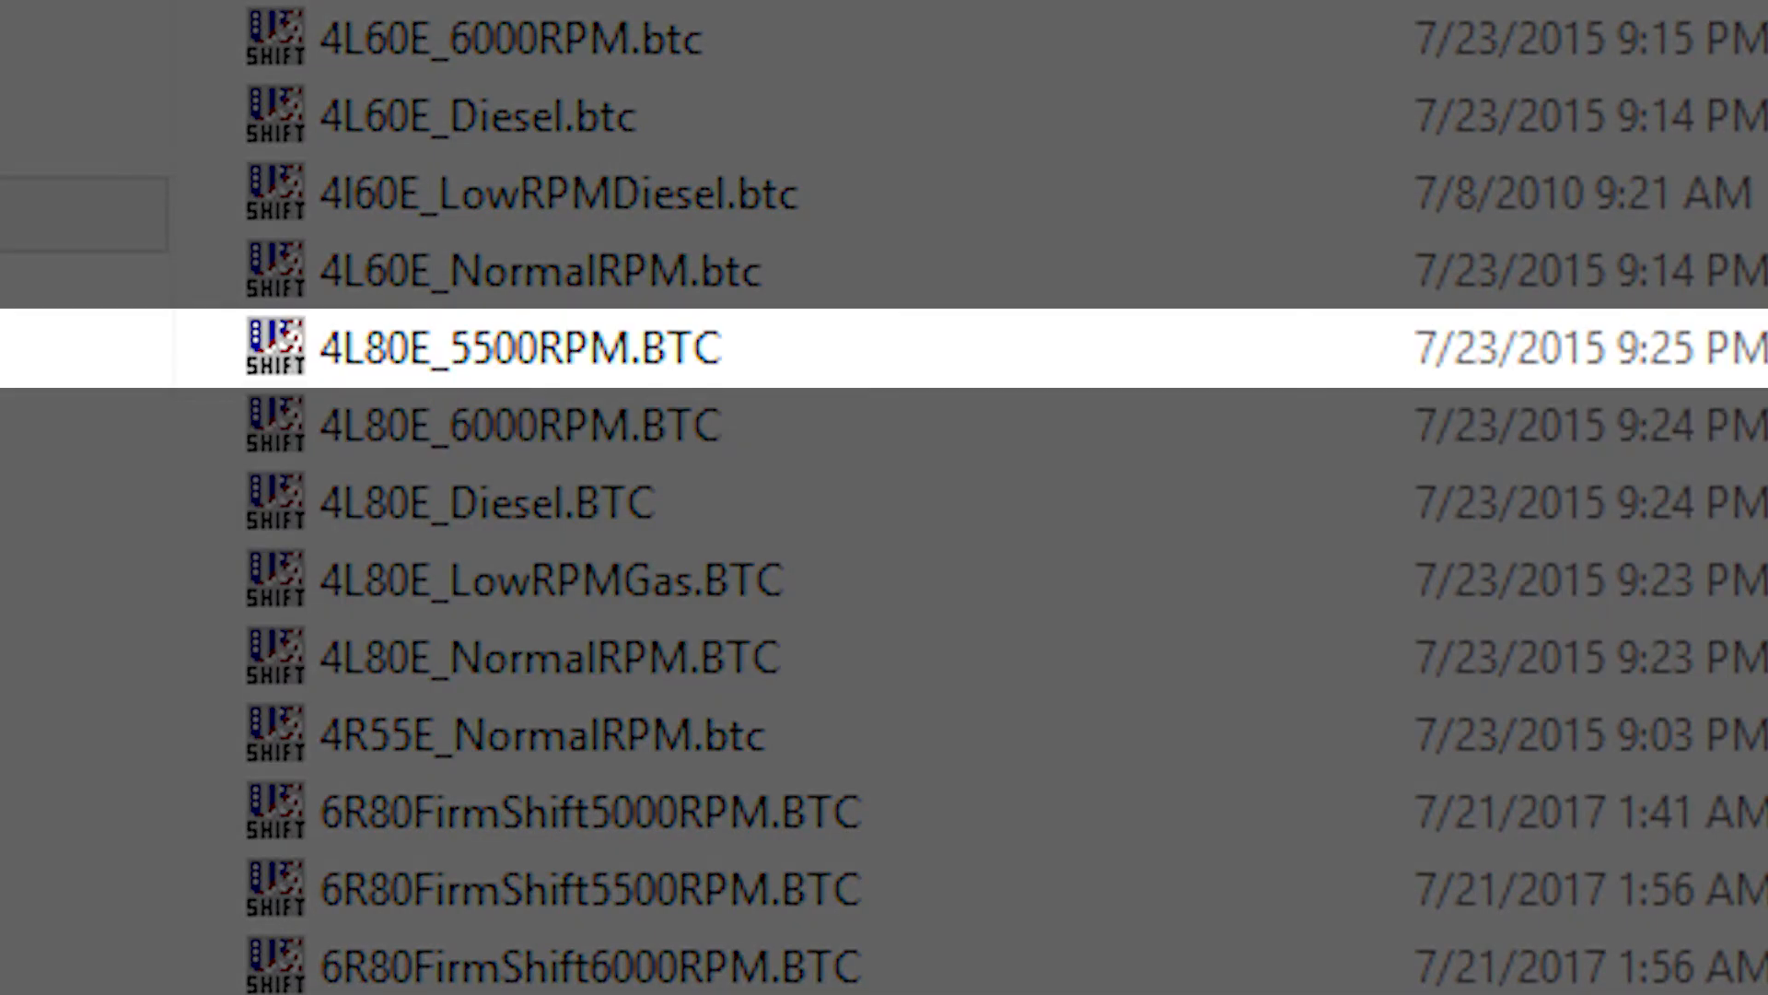
click(549, 655)
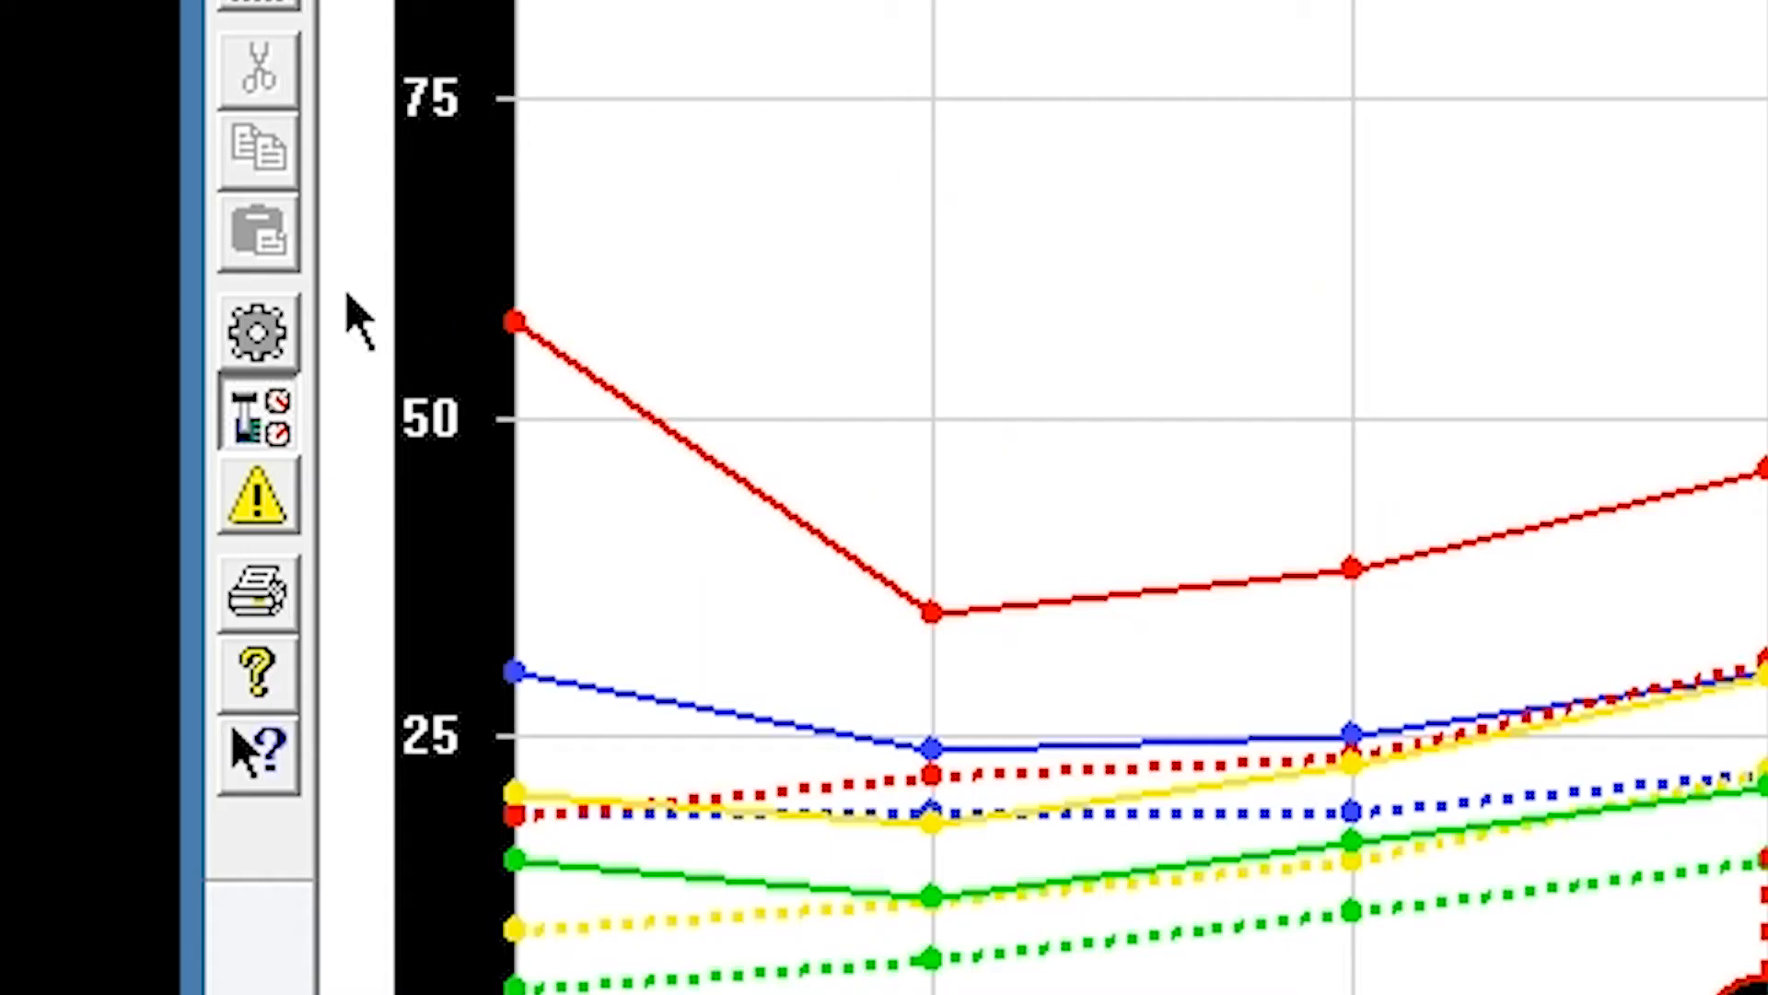
Step: Check the Transmission type is GM 4L80E/4L85, then view Speed Sensor & Gearing settings
click(255, 333)
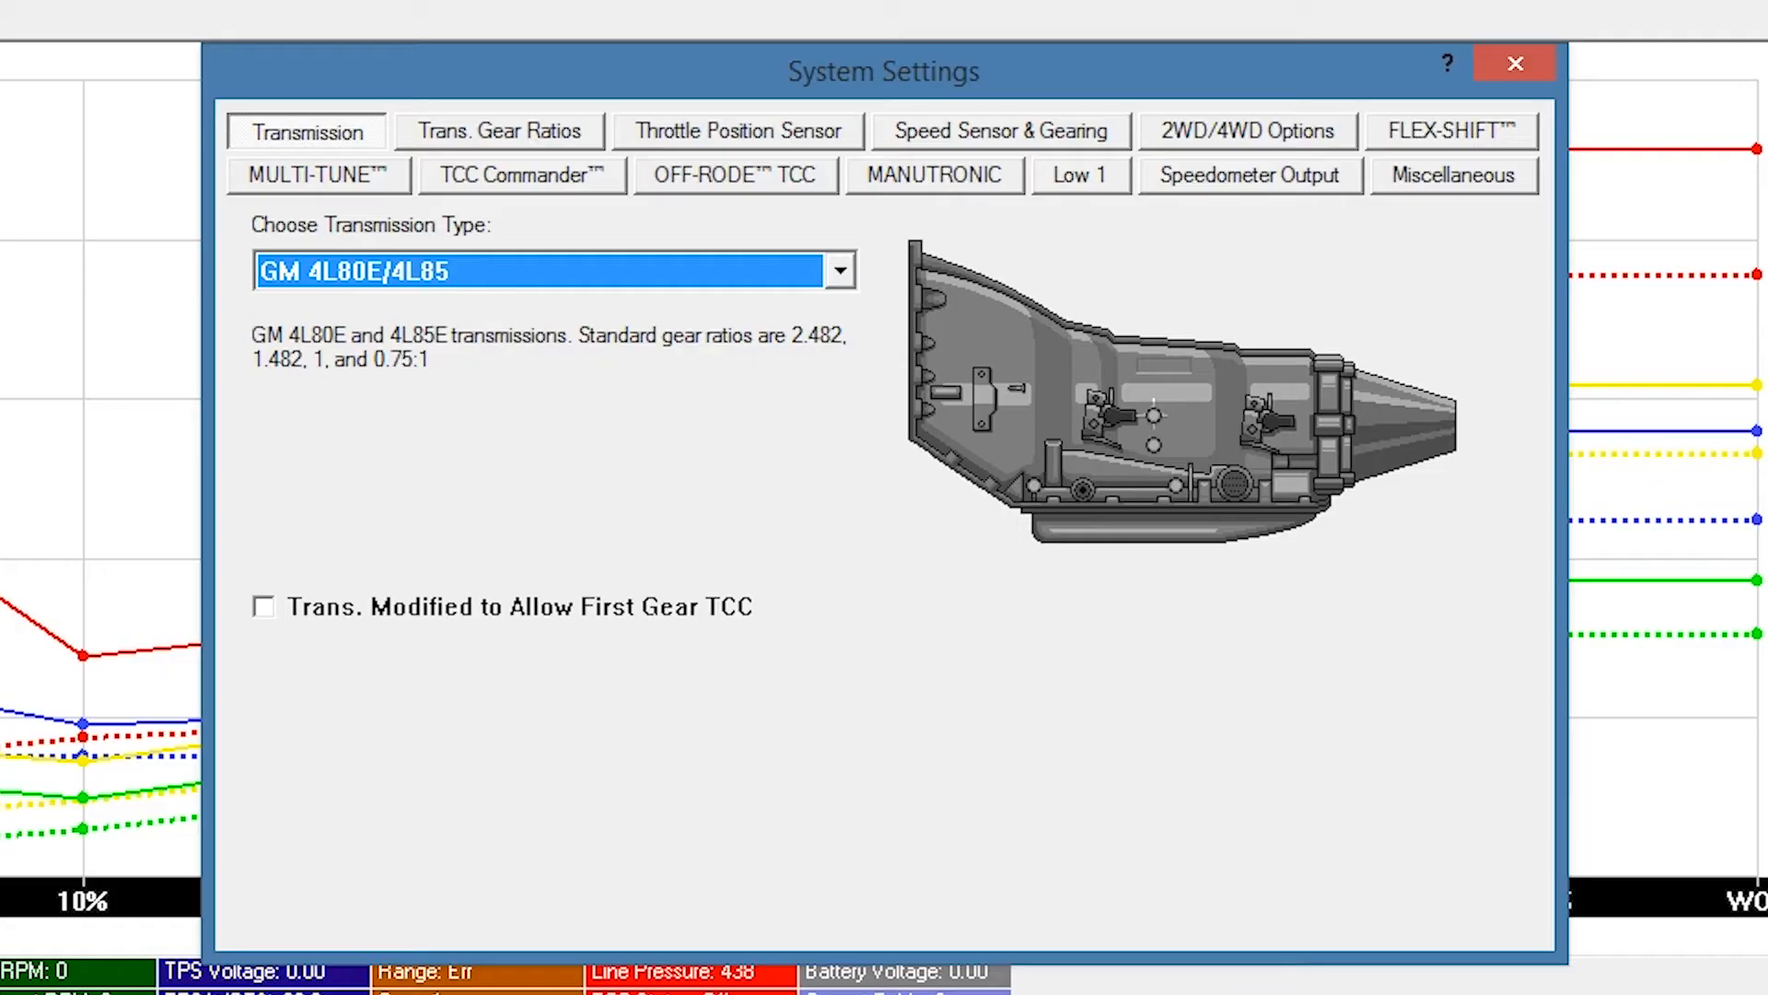
mouse_move(925, 608)
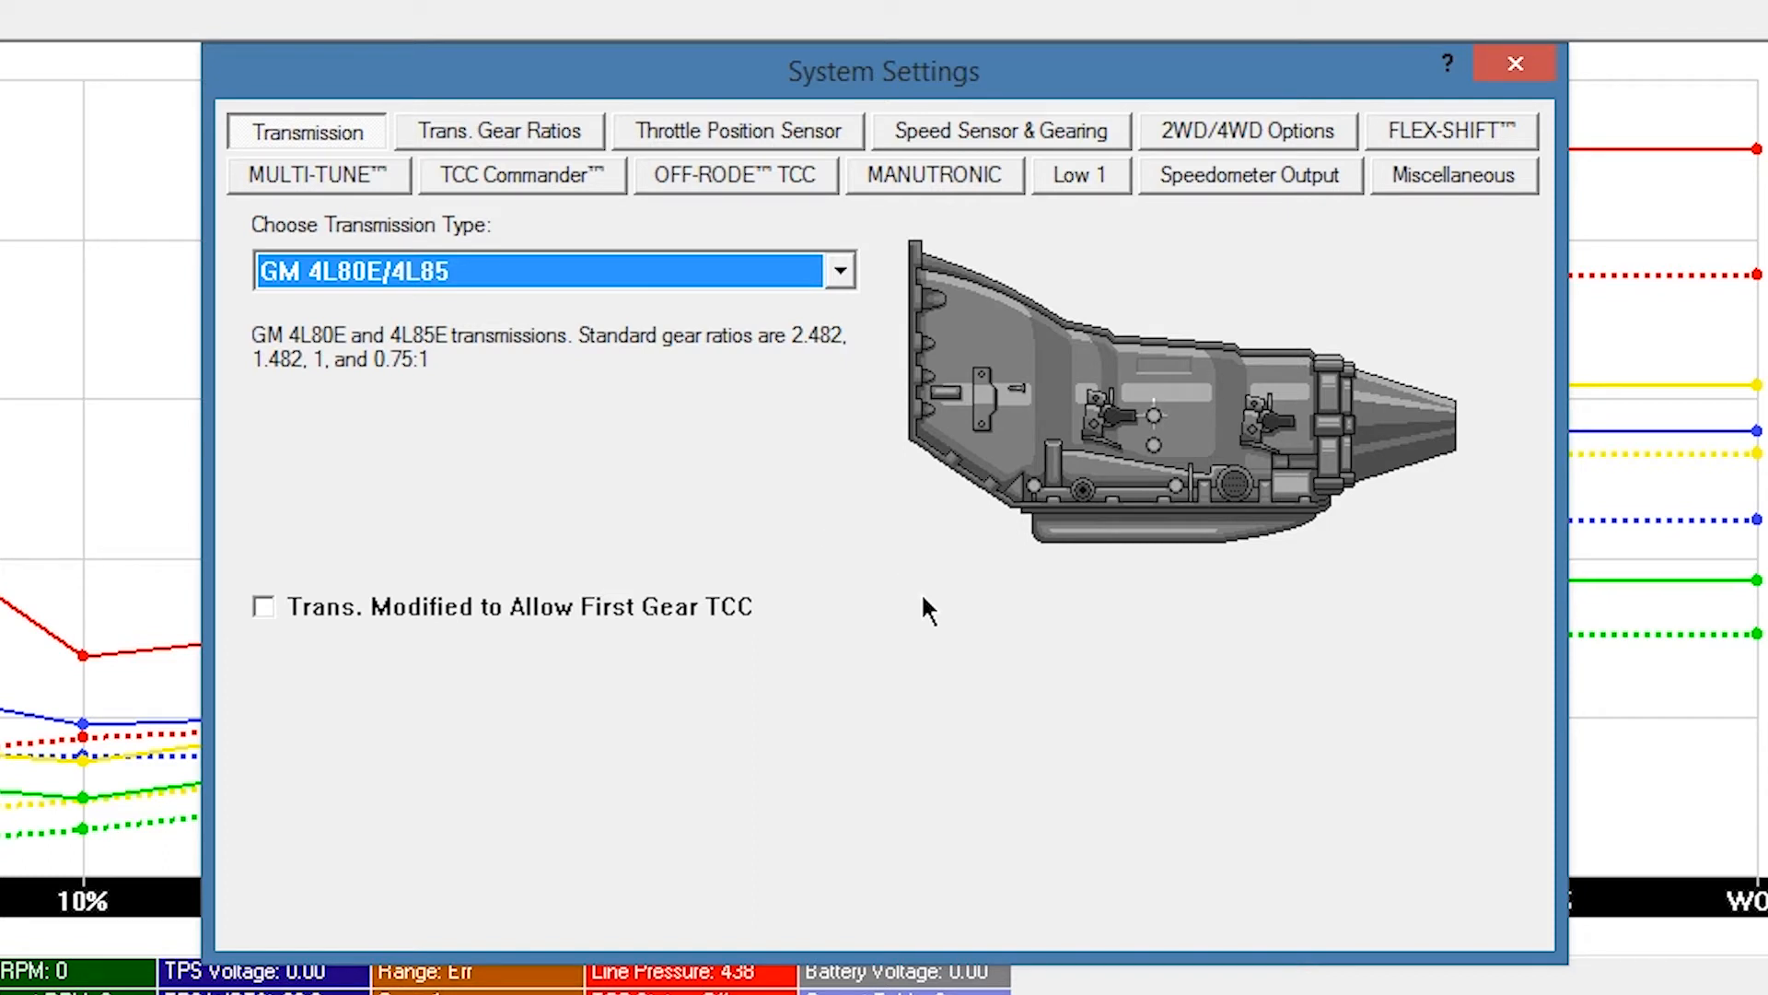
mouse_move(546, 667)
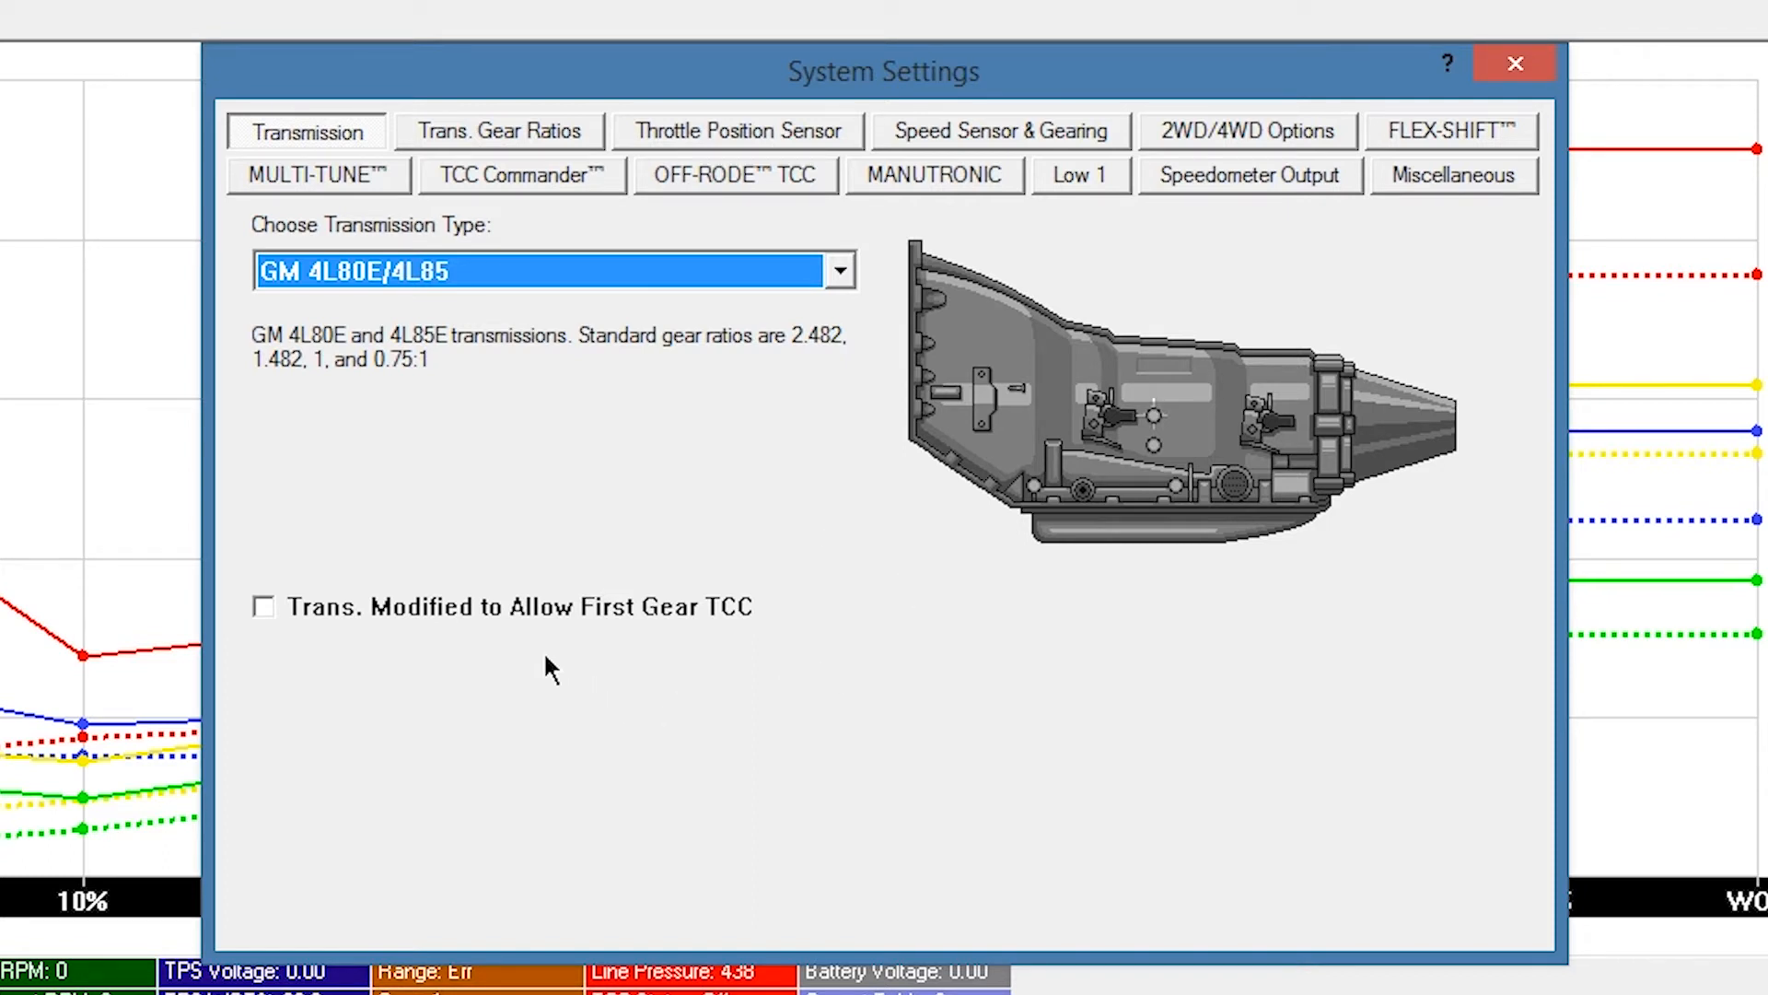
mouse_move(464, 656)
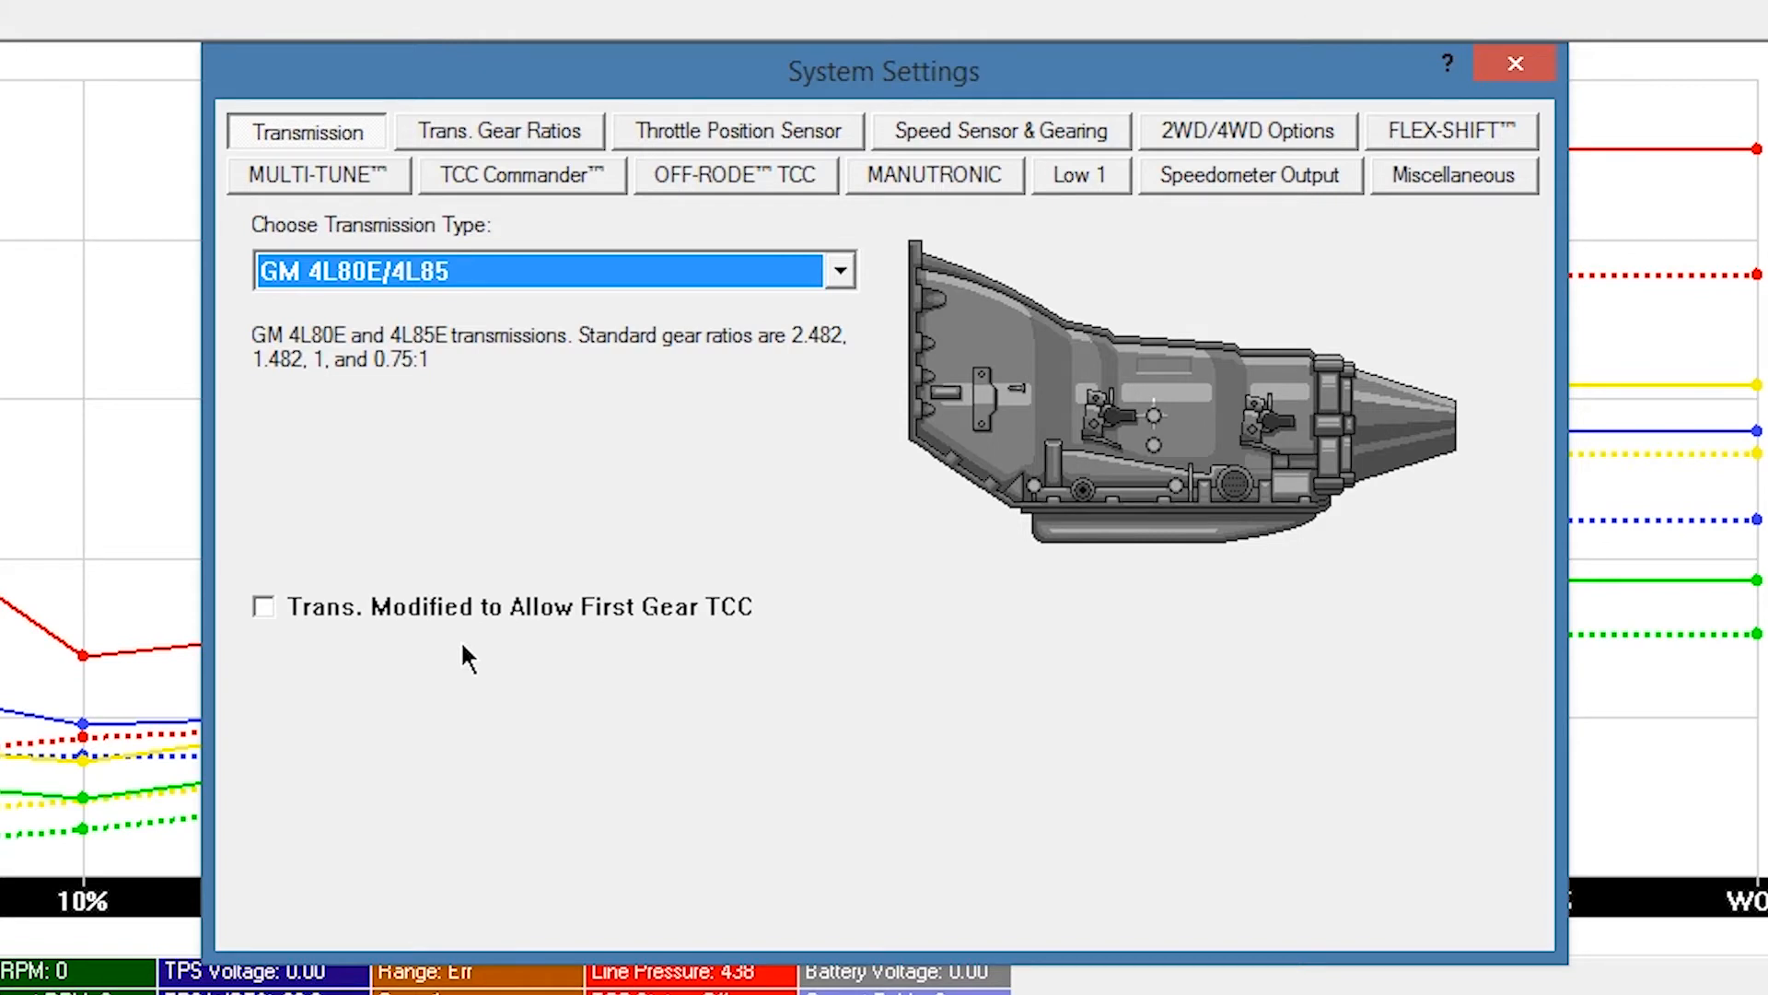
mouse_move(913, 291)
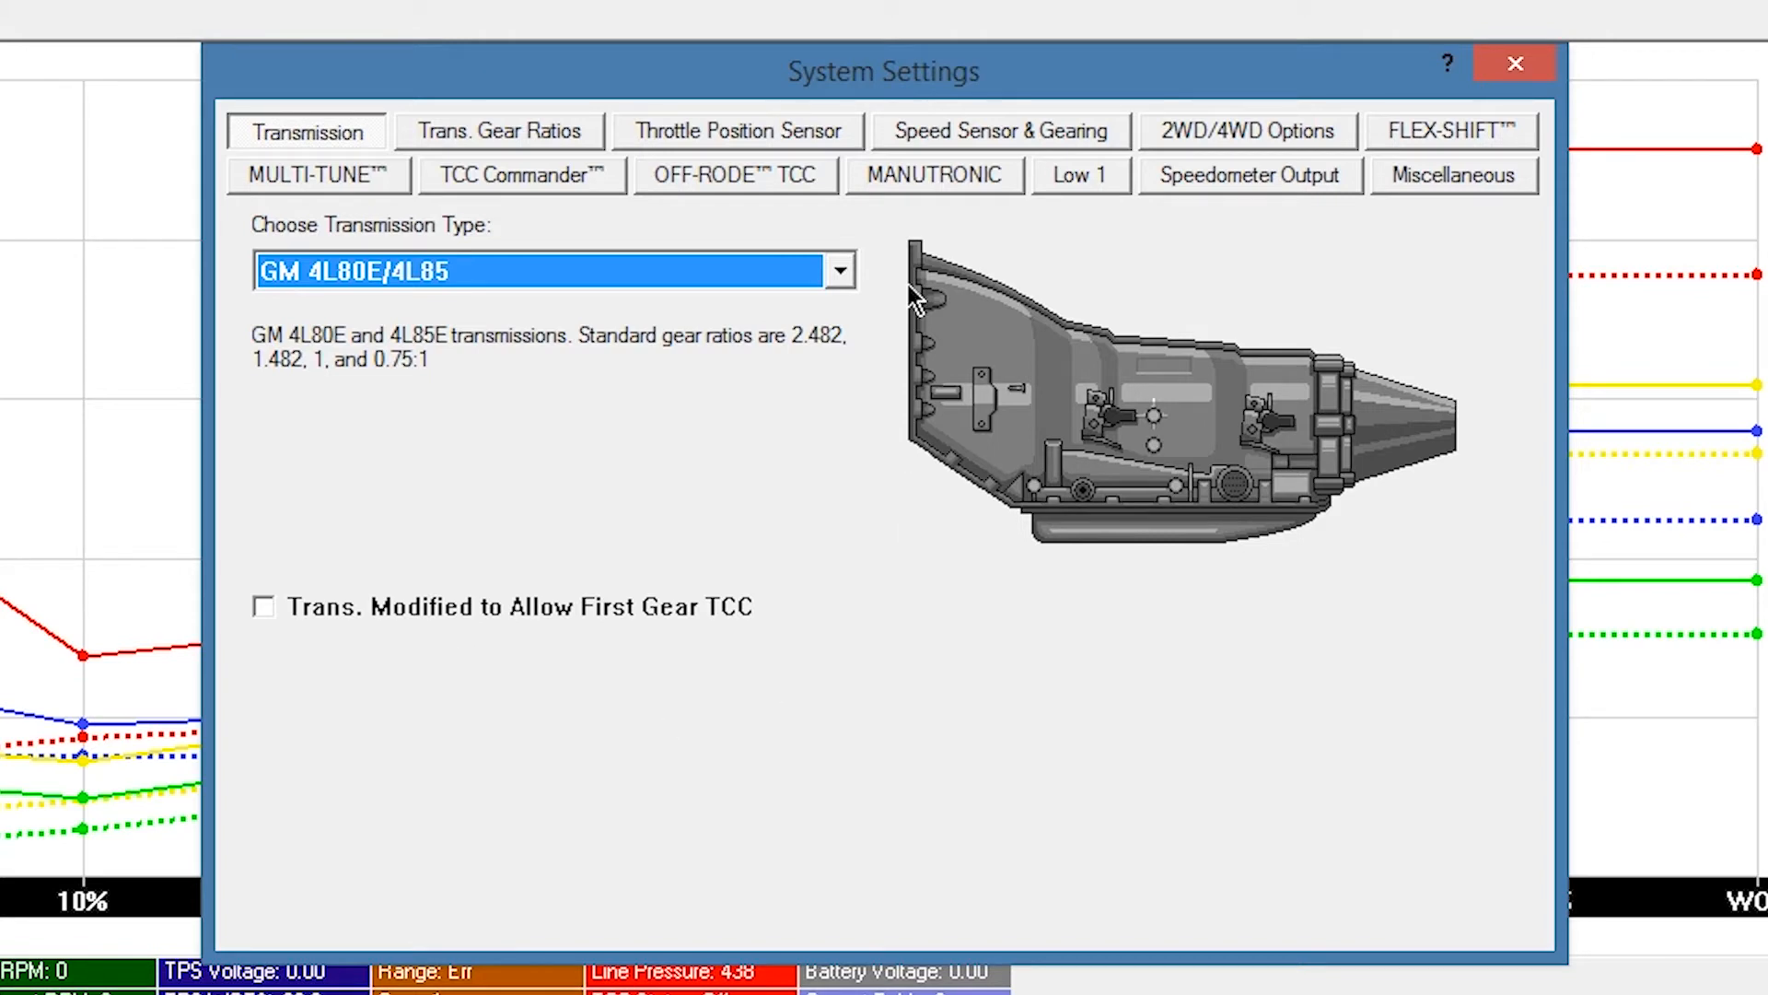
click(1002, 131)
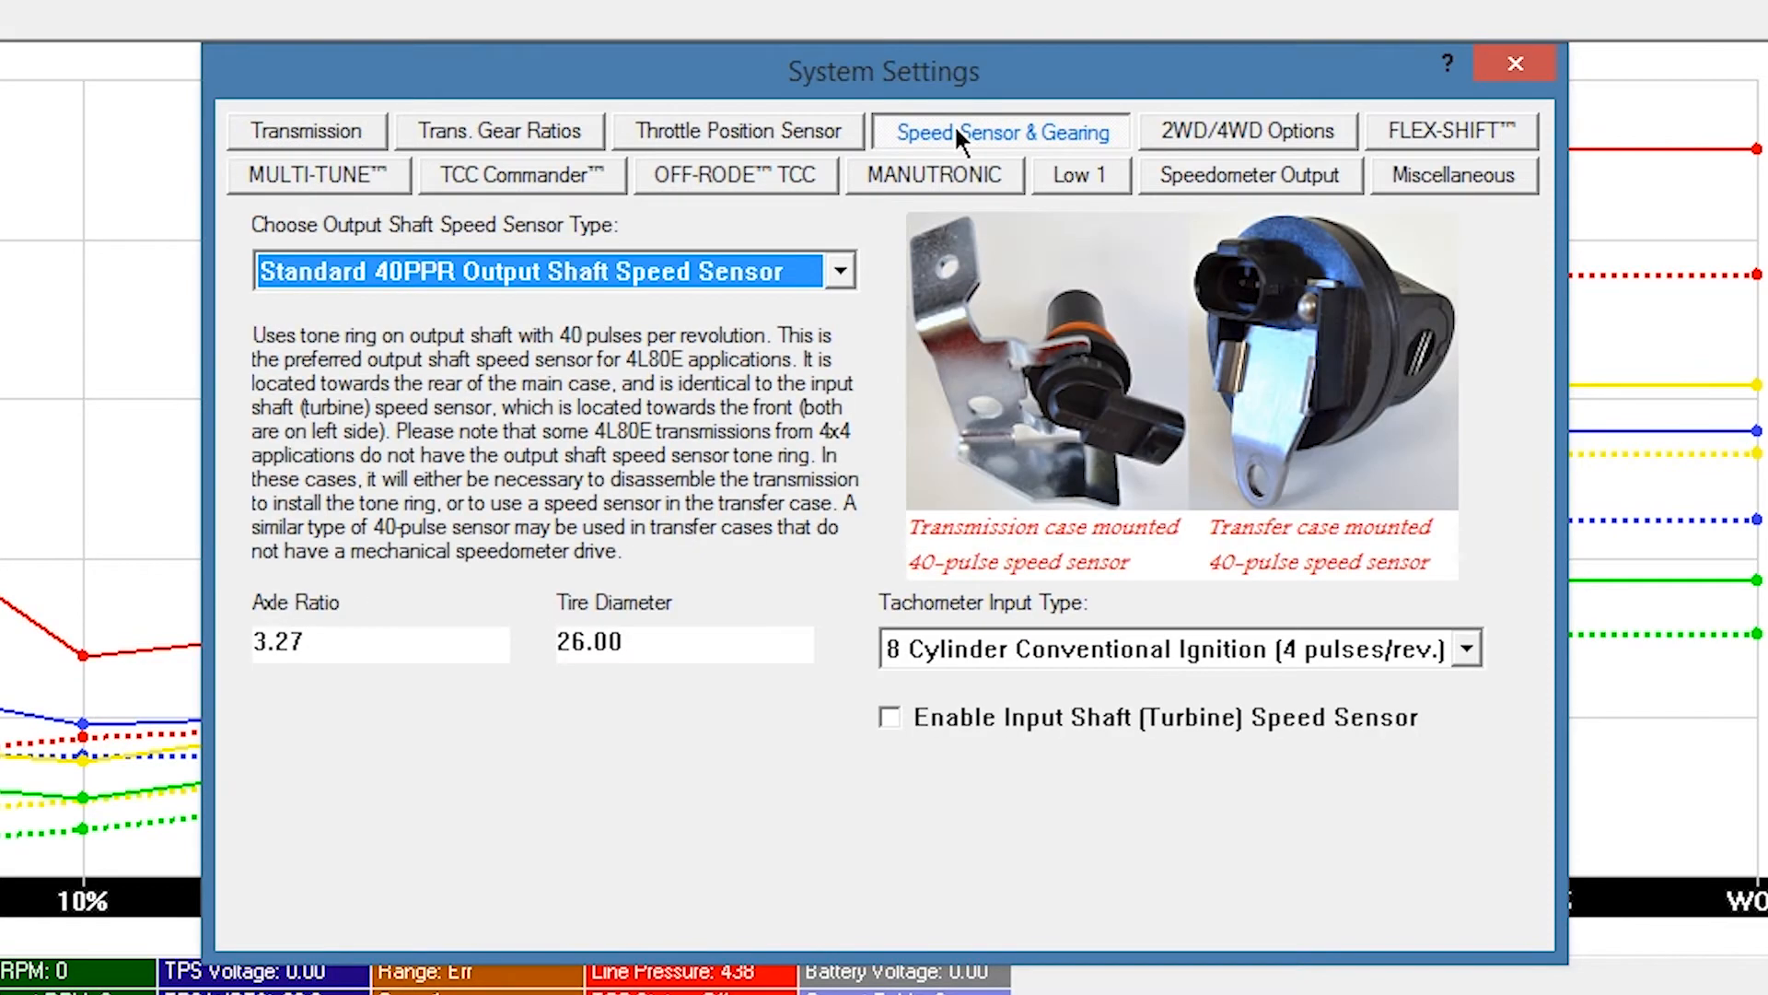
mouse_move(484, 307)
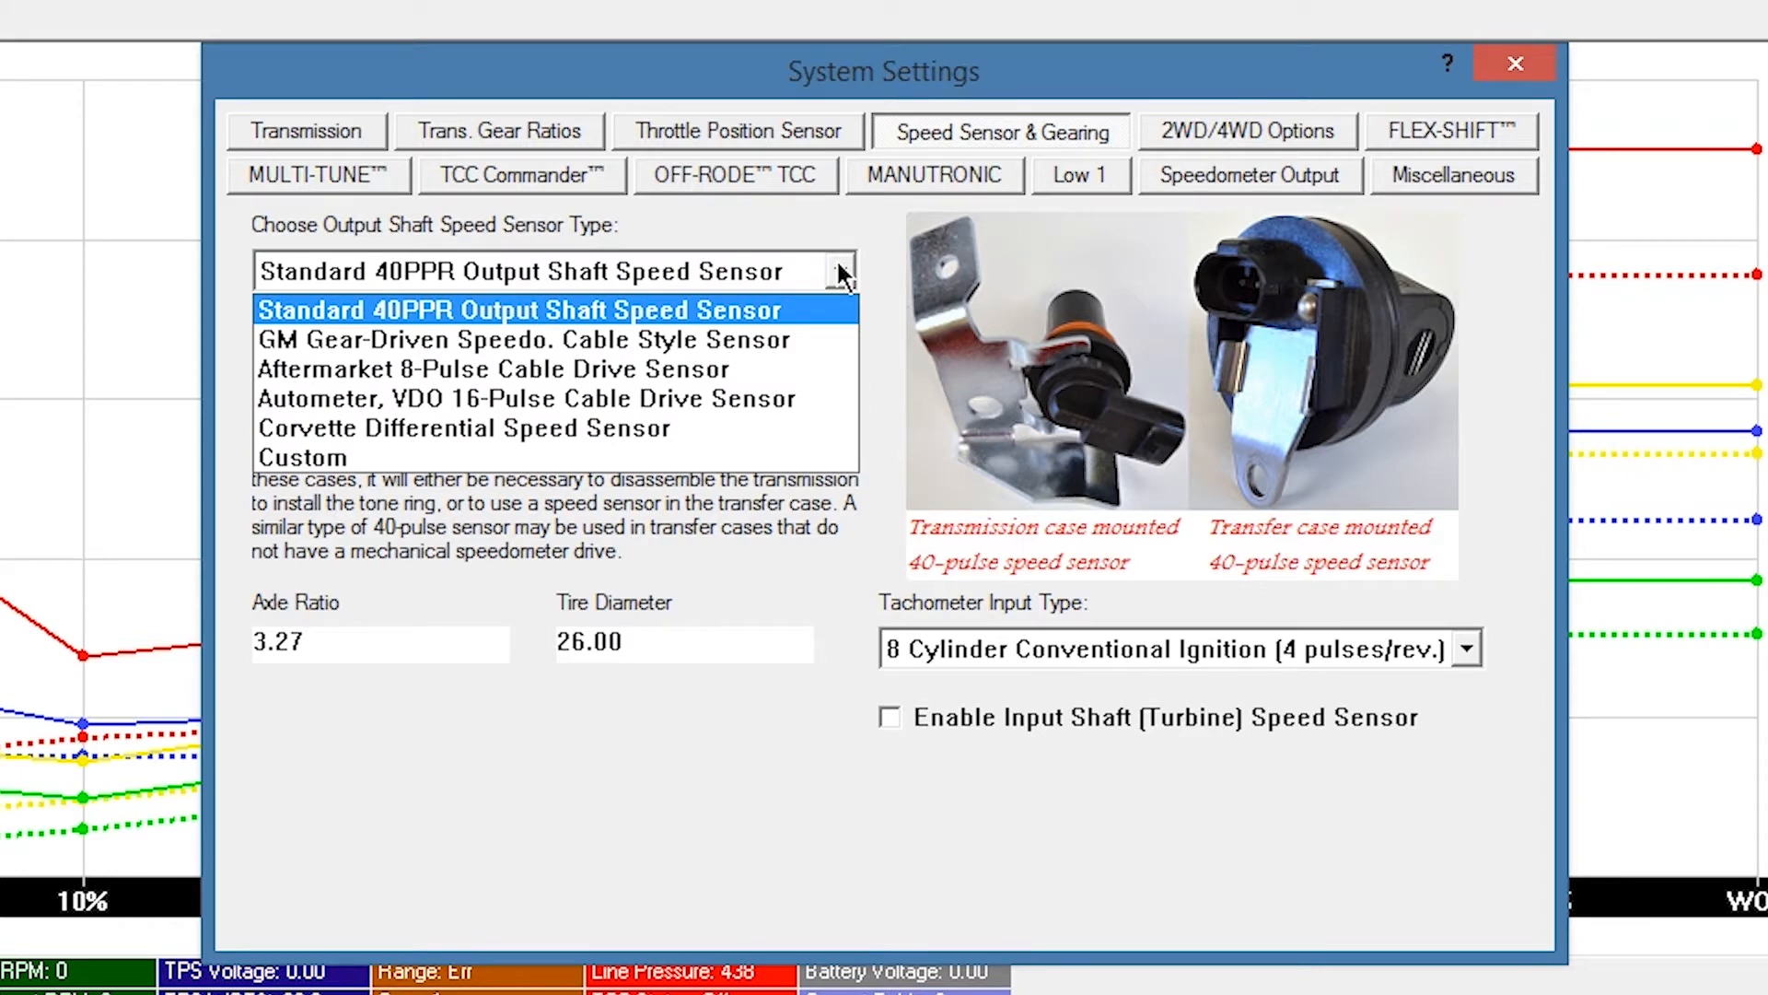
Step: Keep the 40PPR output sensor and 8-cylinder conventional tach input, and enable the turbine speed sensor
click(518, 309)
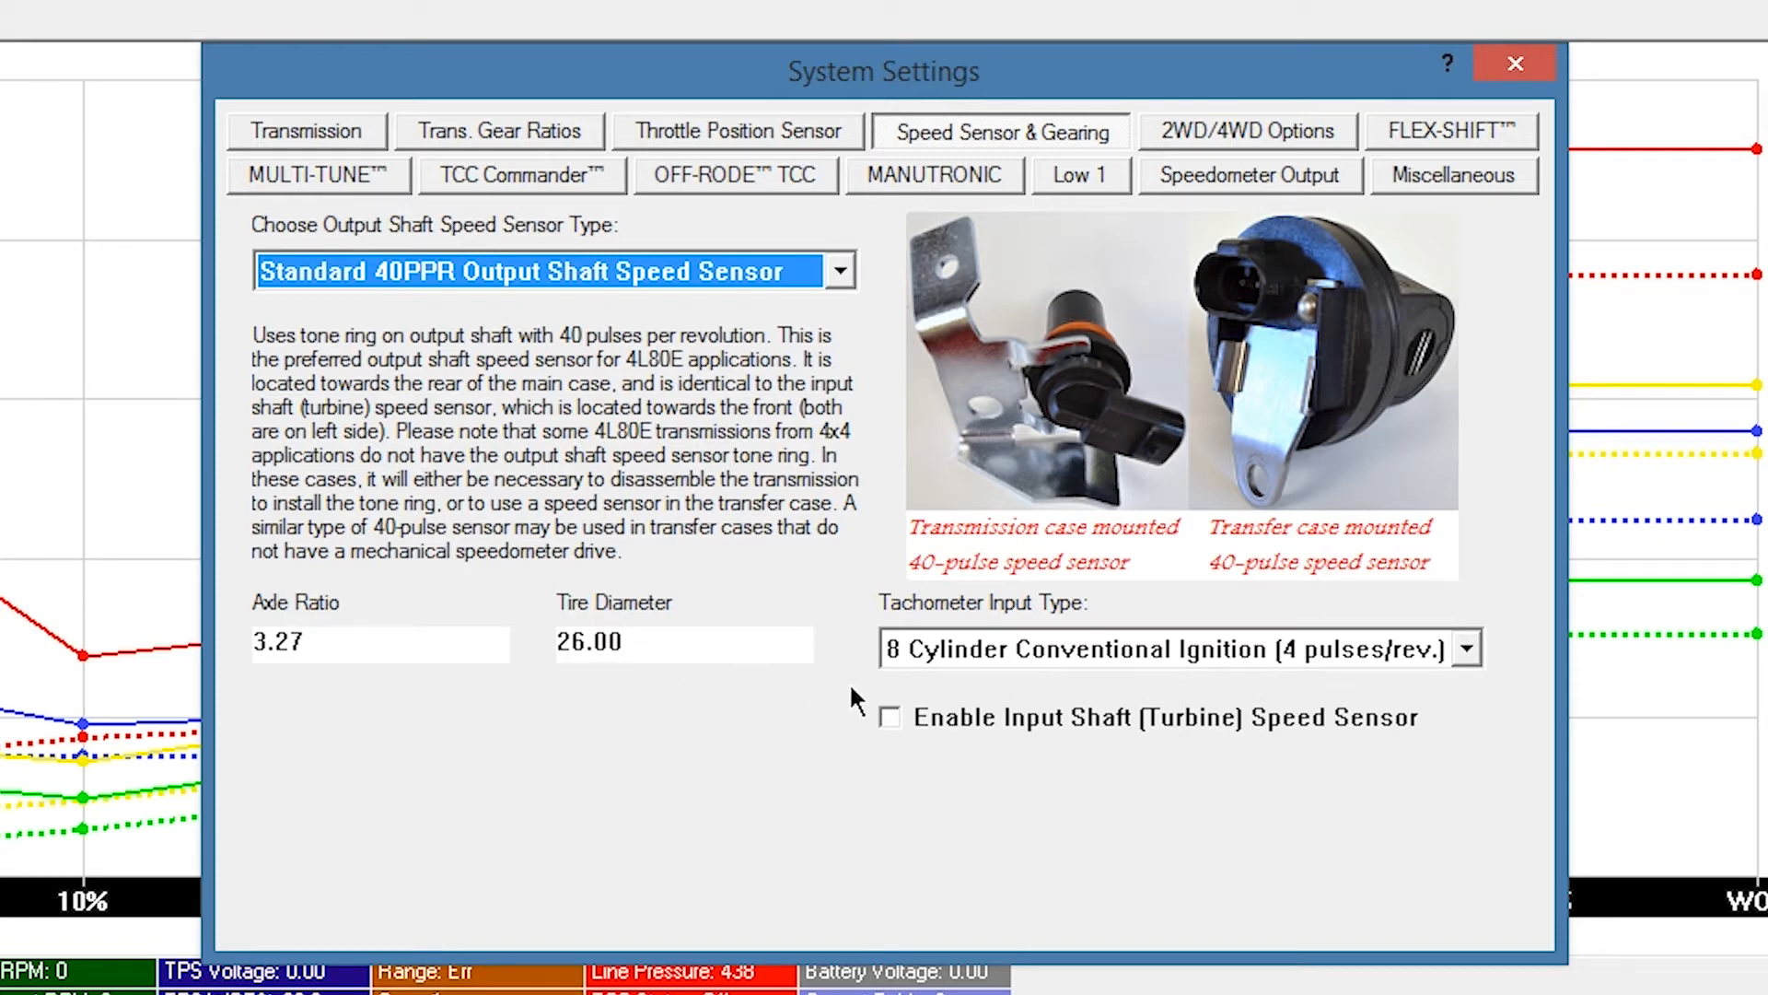
click(1468, 648)
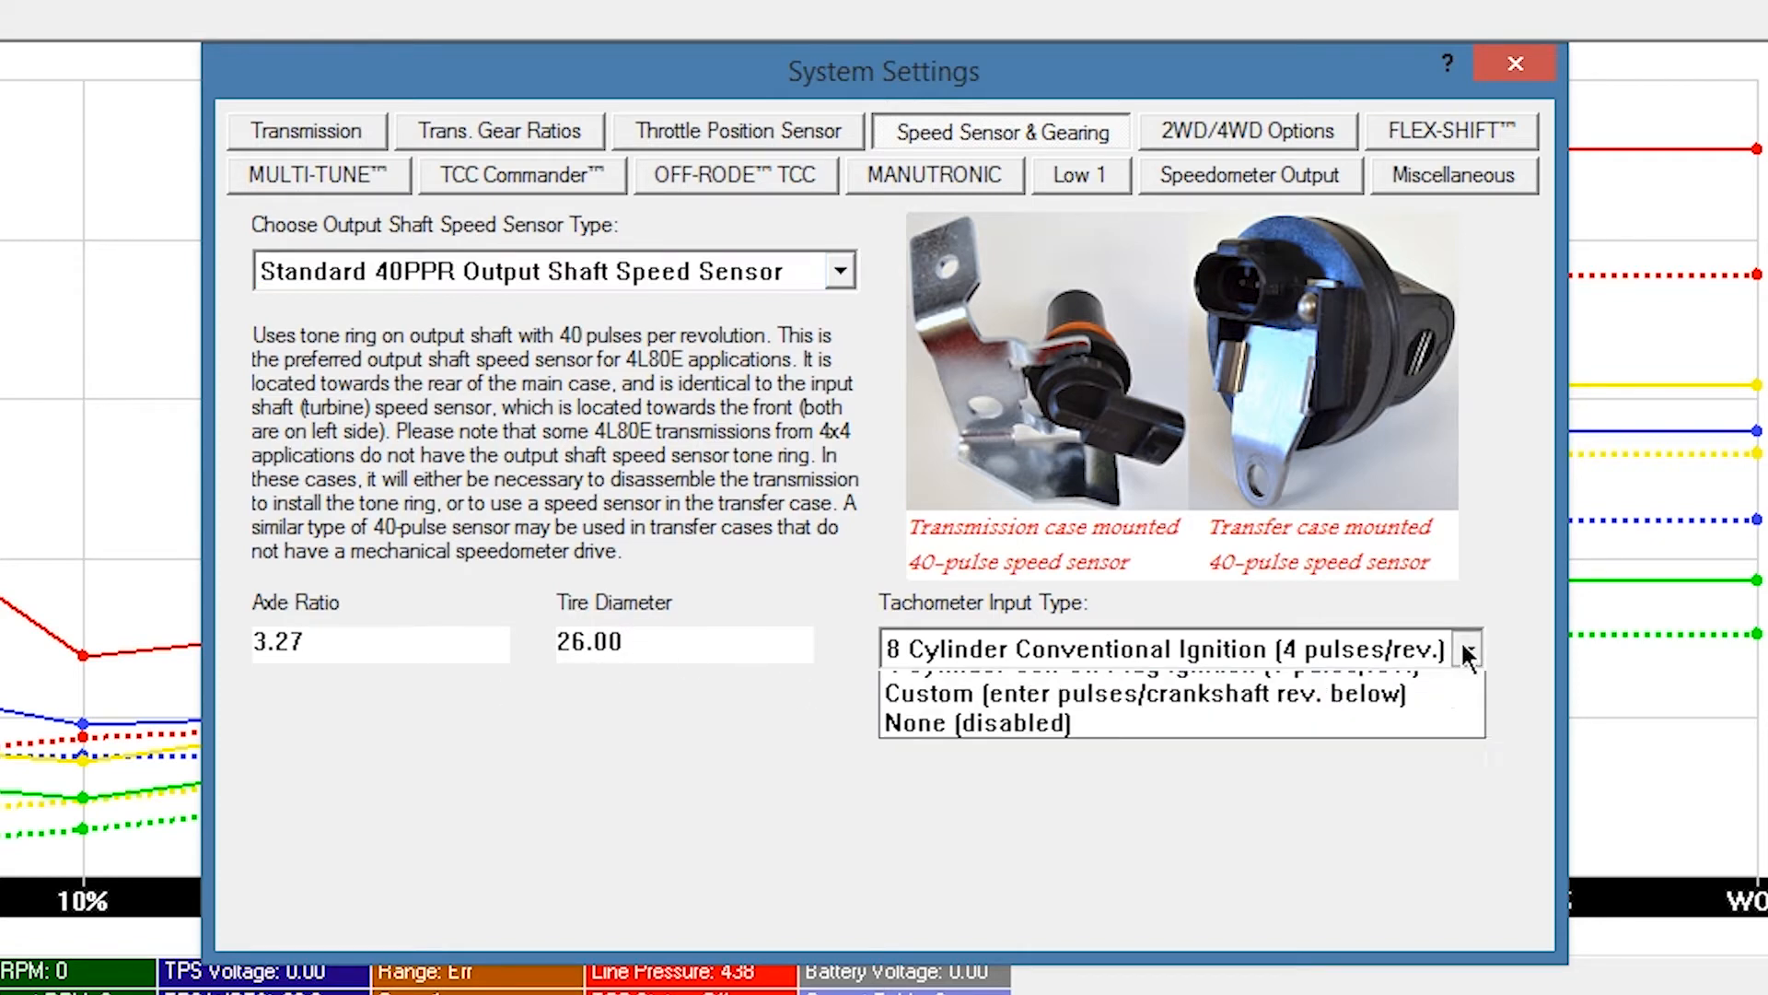
click(1161, 649)
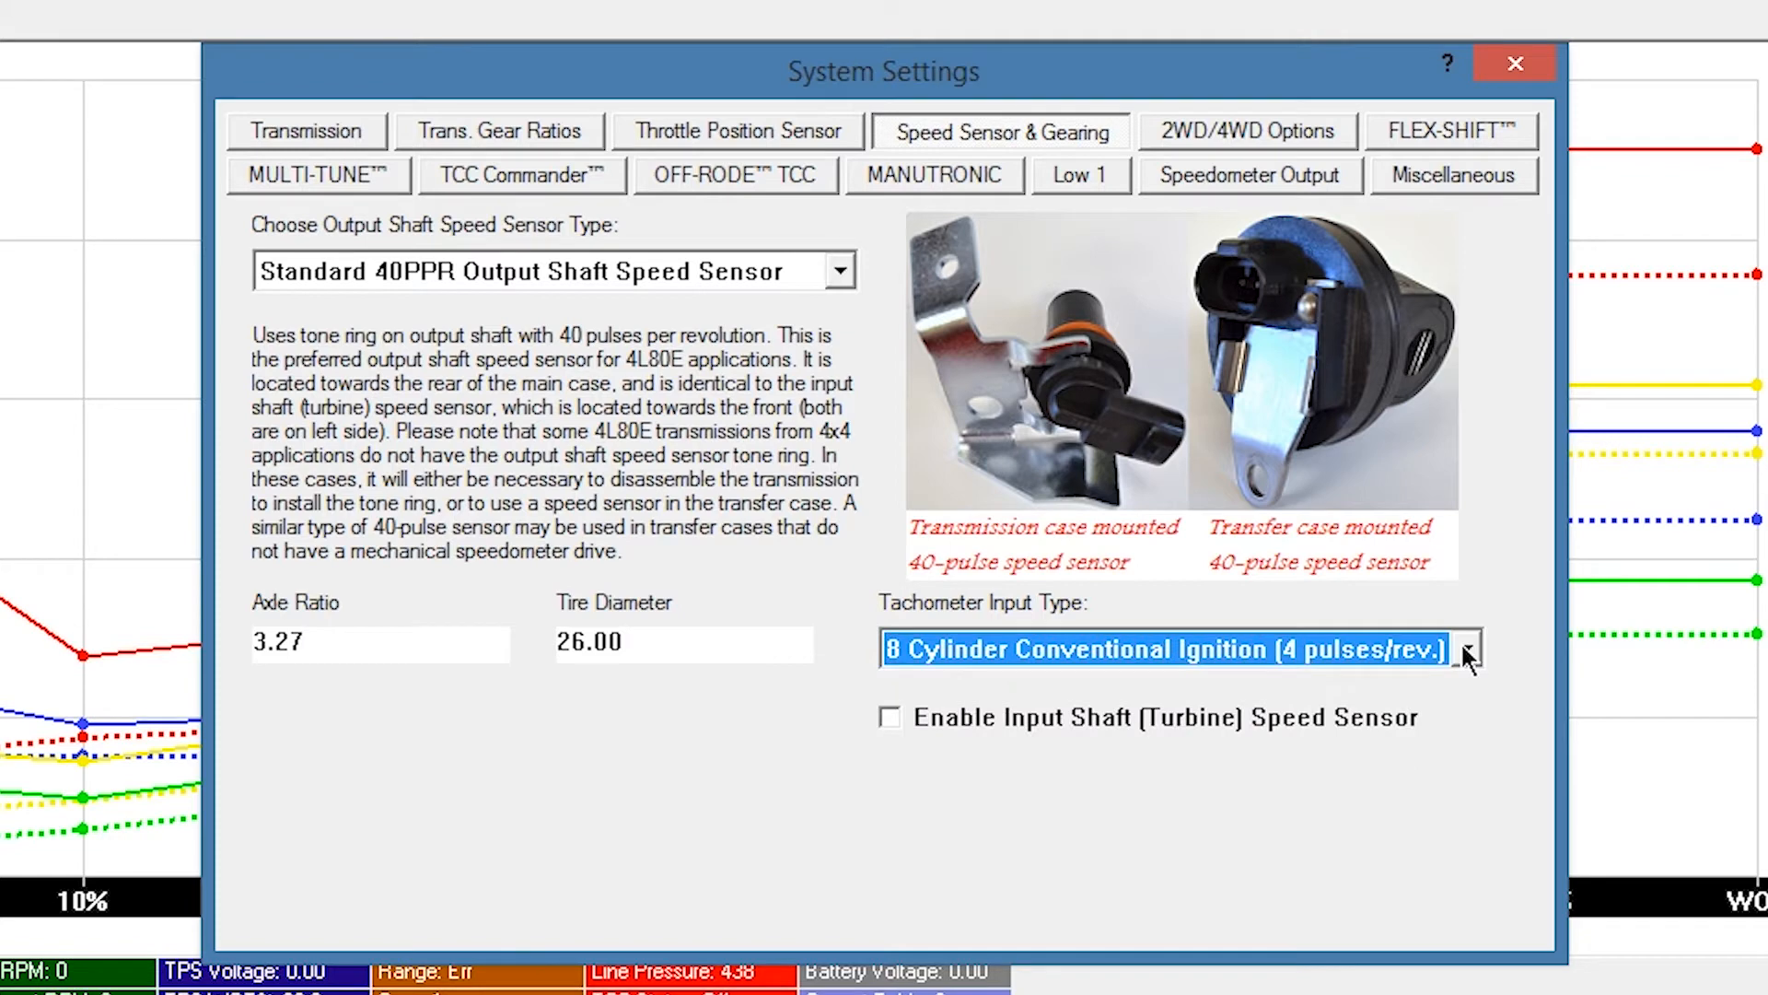
mouse_move(897, 757)
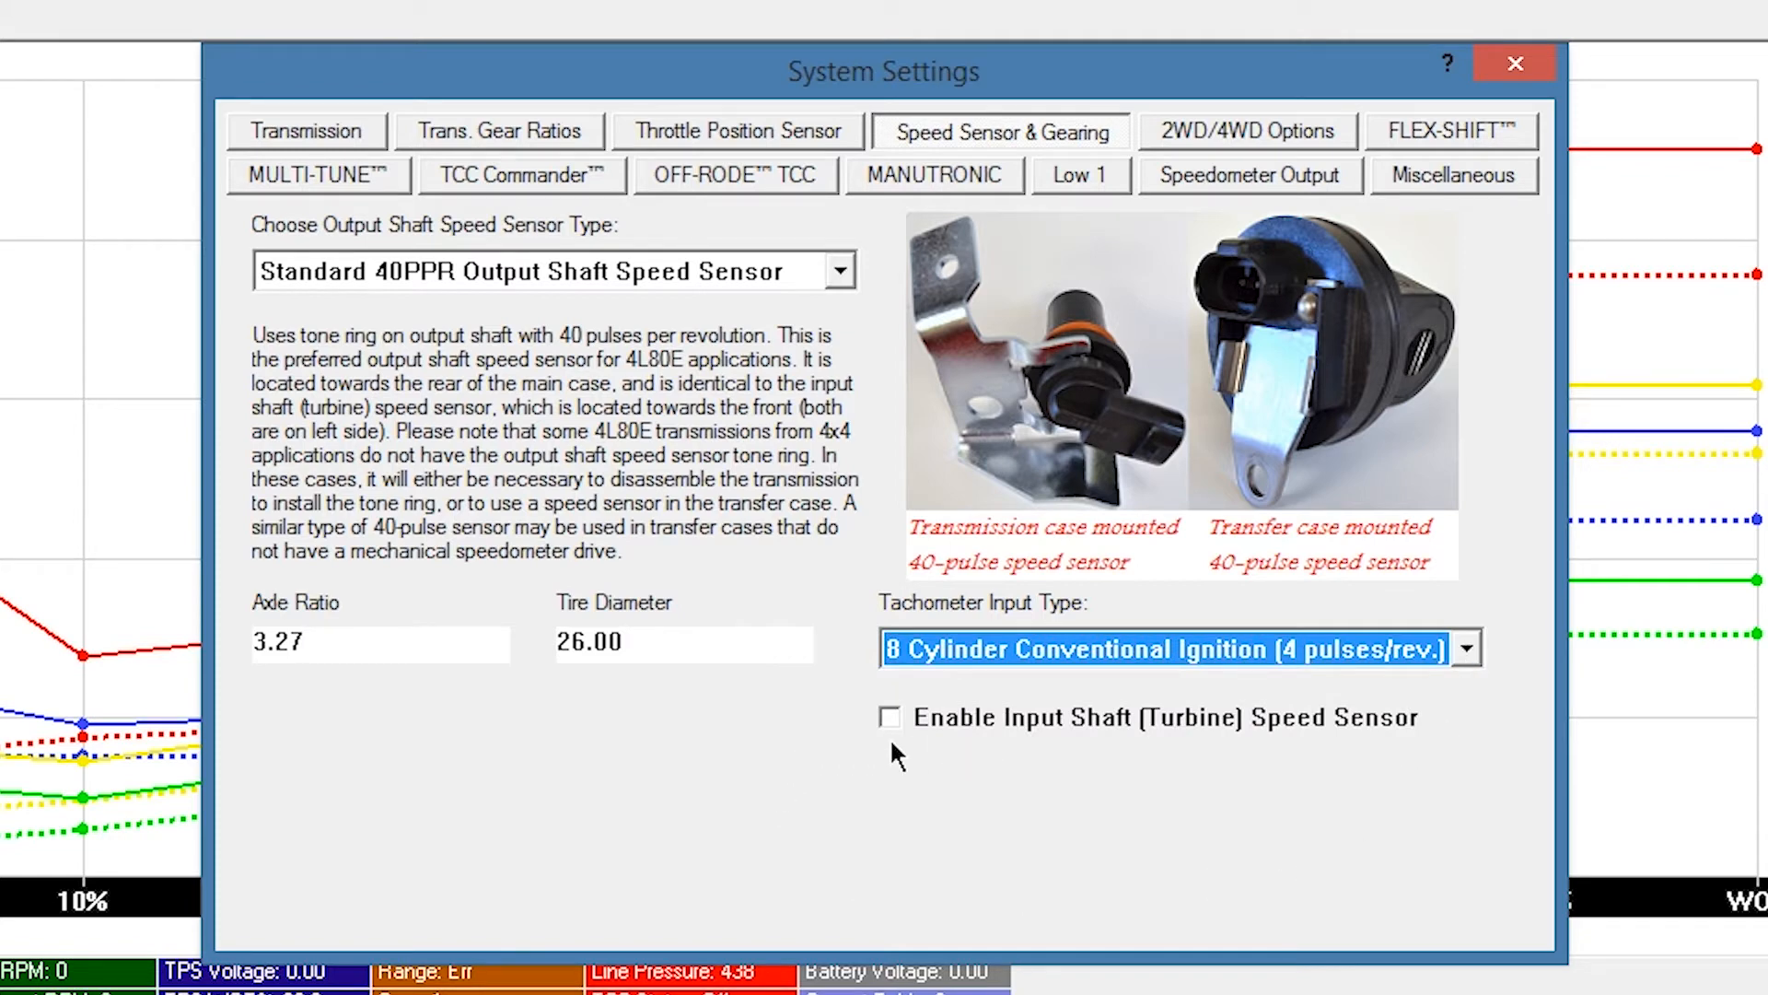
click(889, 716)
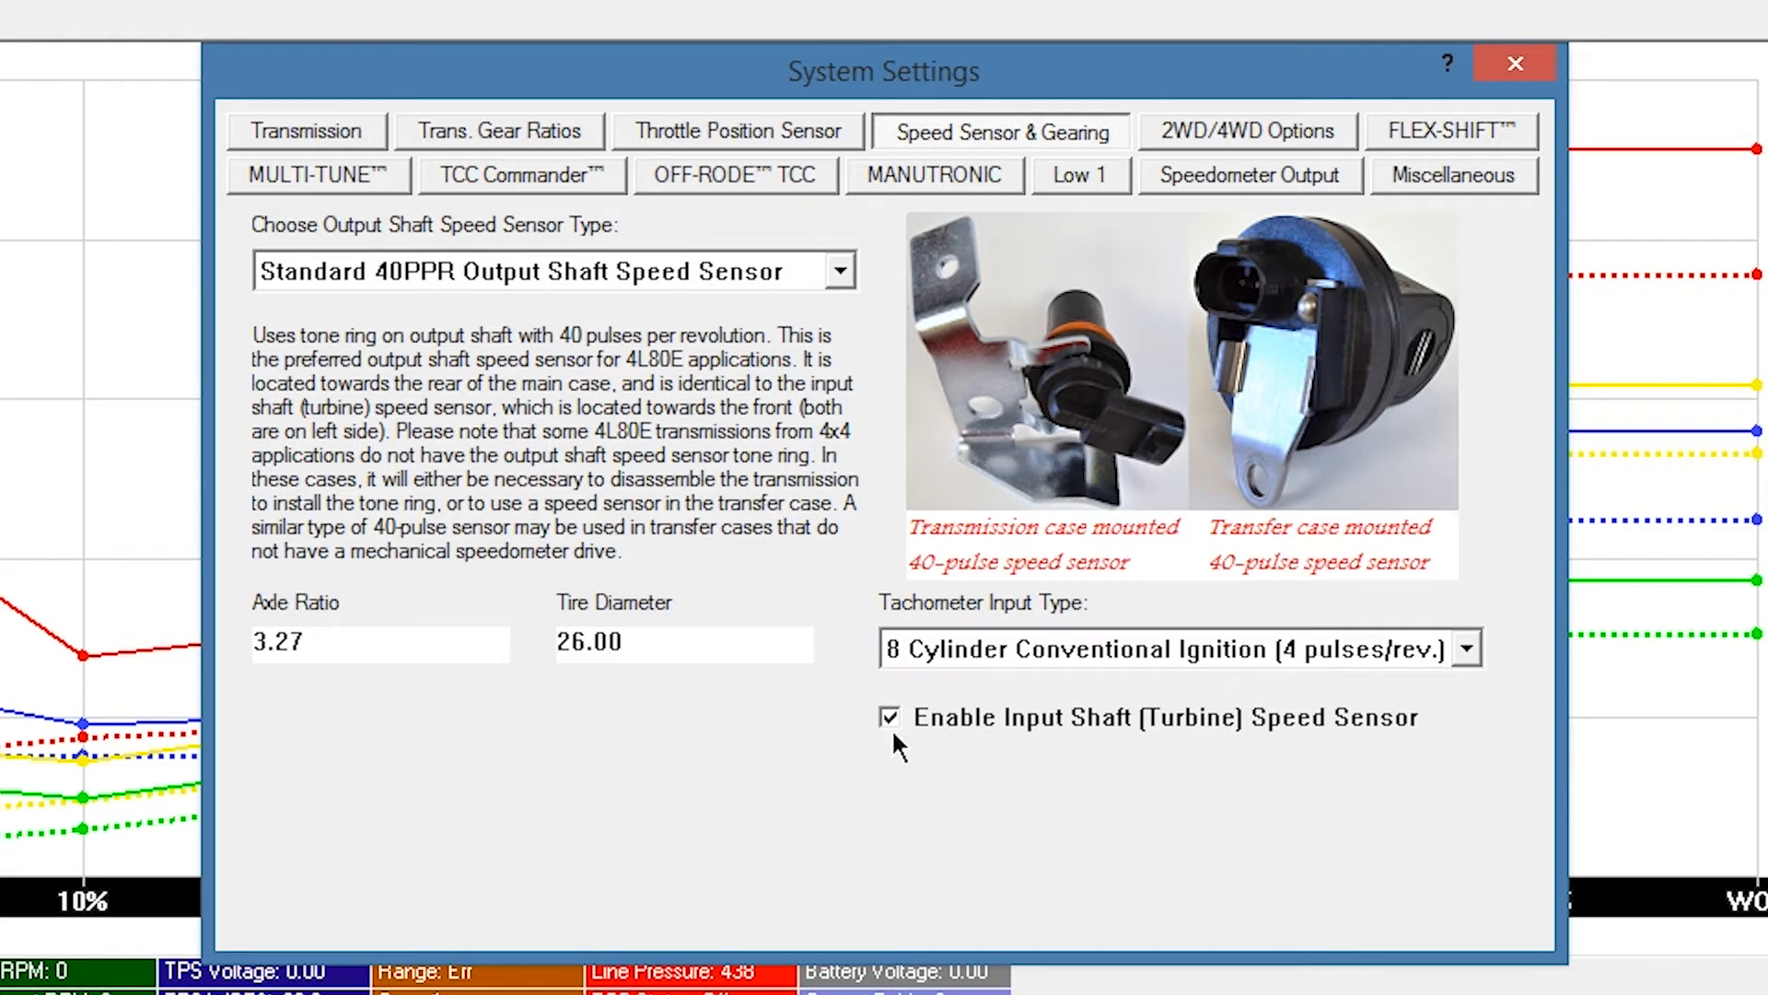
mouse_move(986, 814)
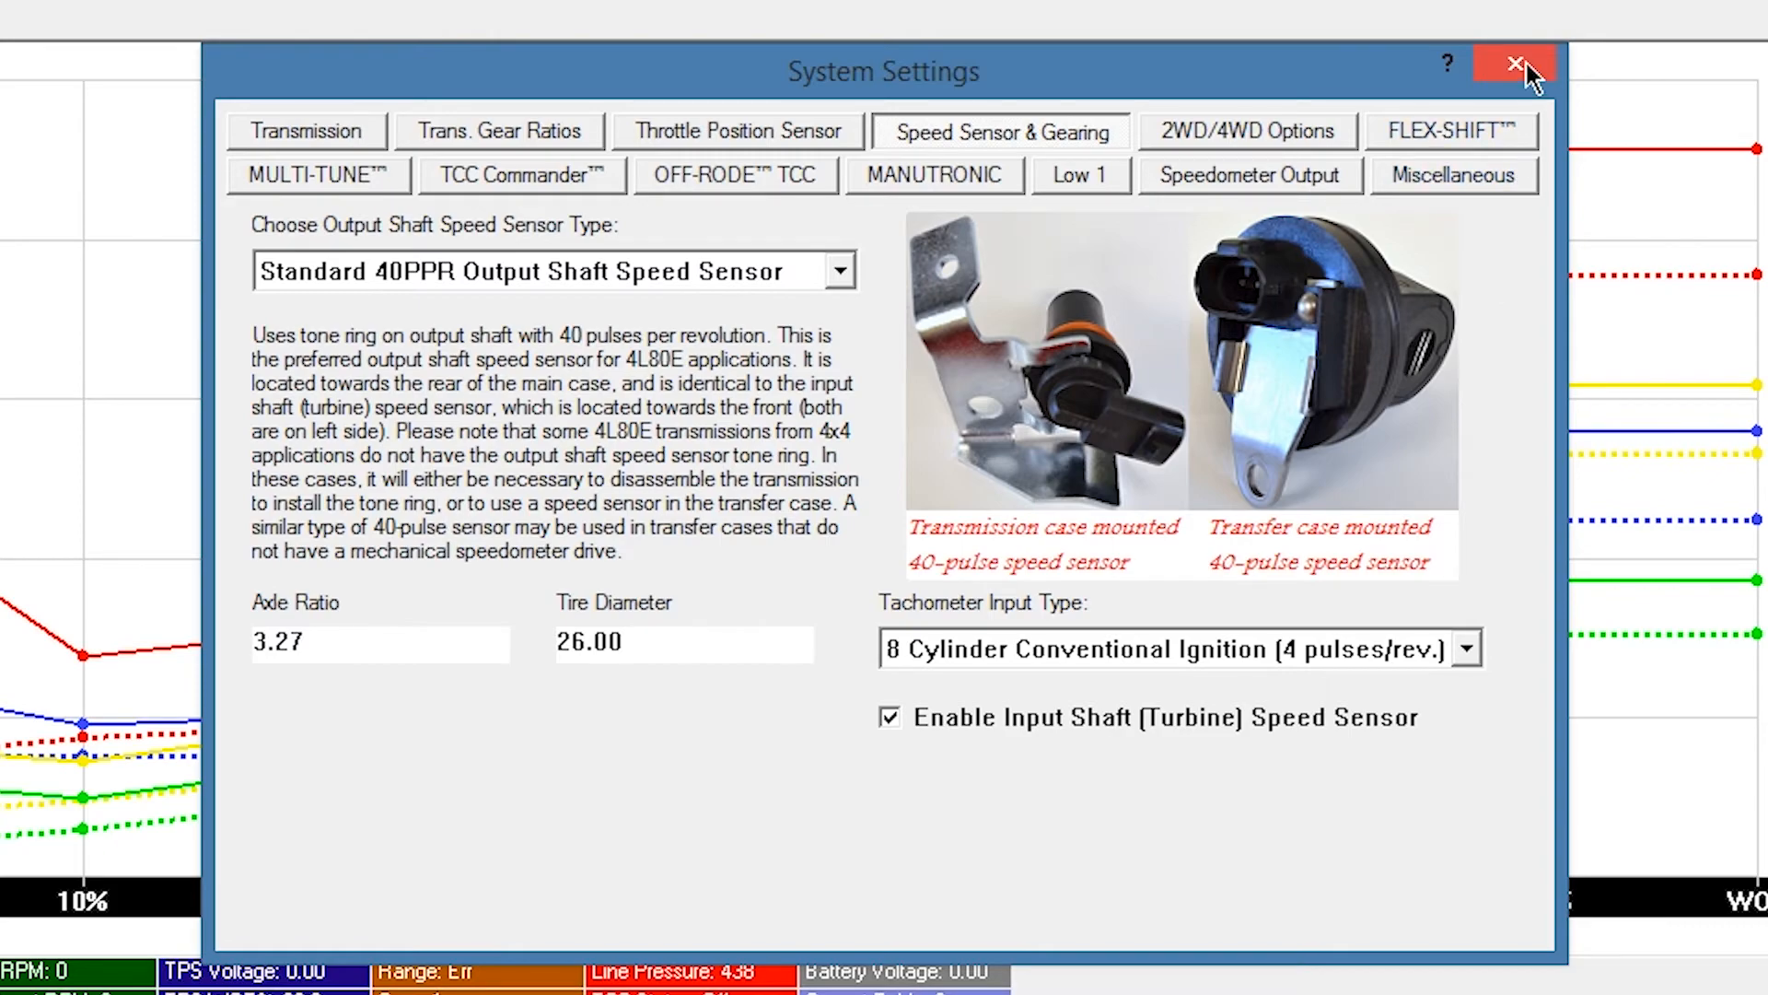
Step: Close system settings and begin Save As for a new calibration file named 'Custom'
click(1511, 63)
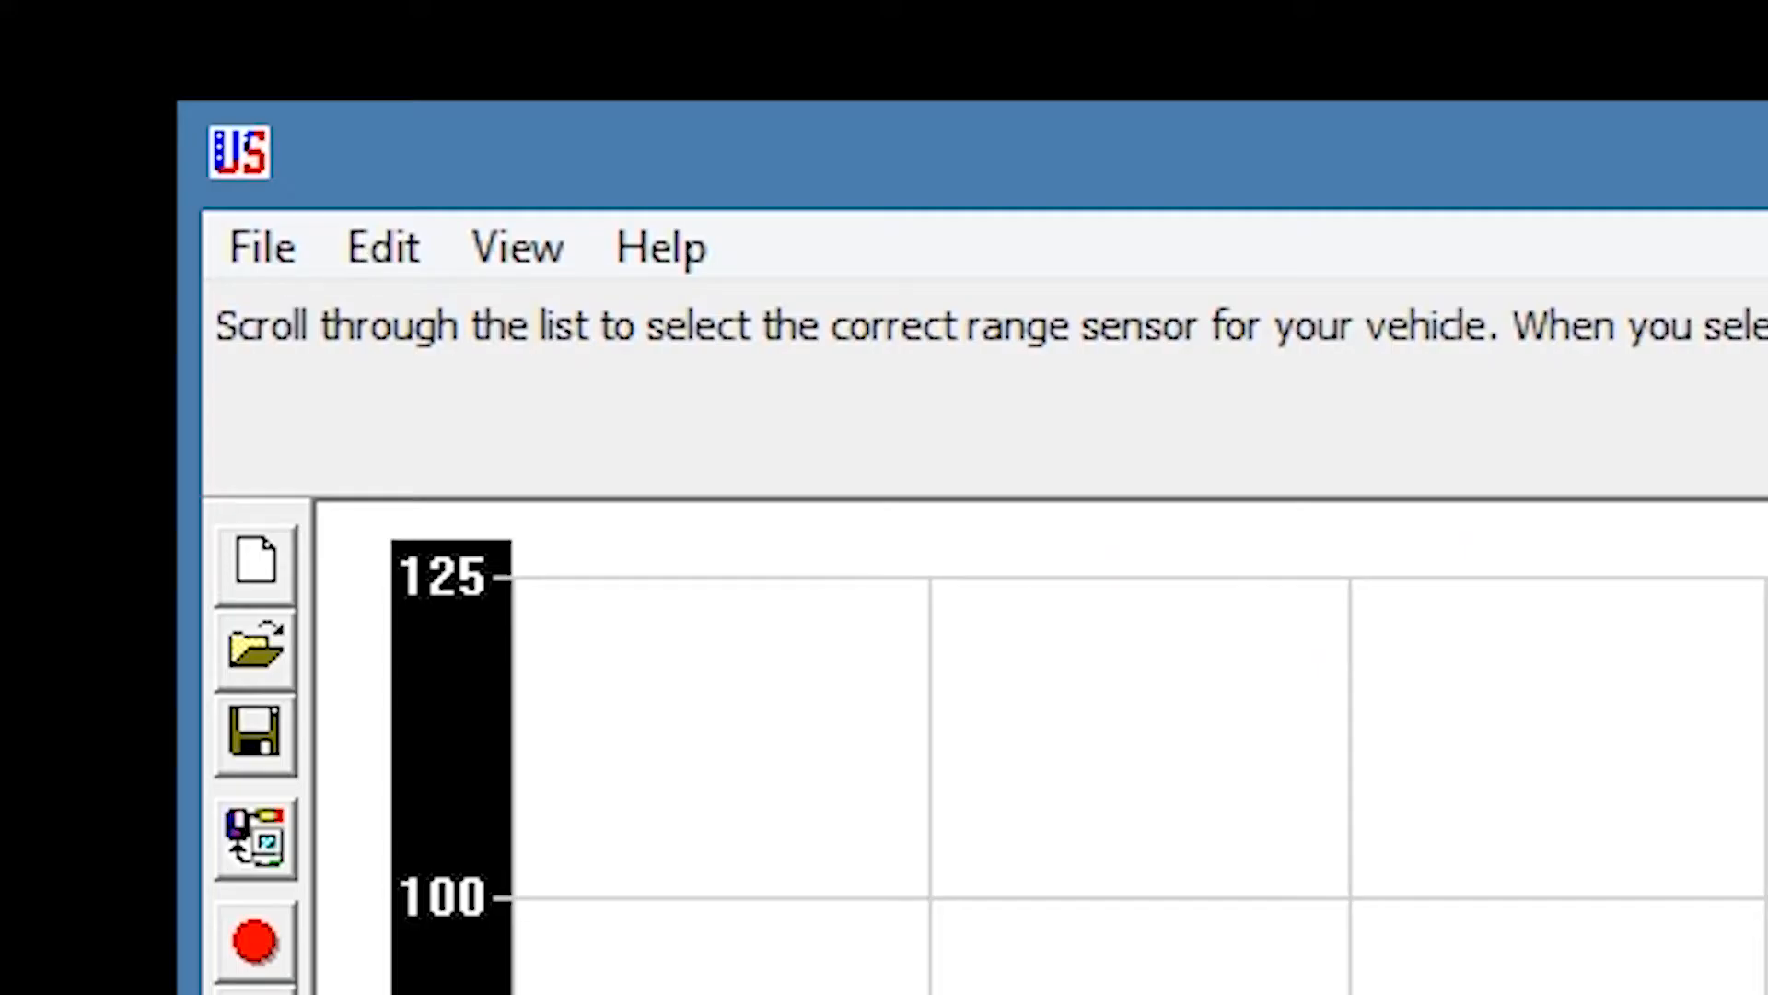
click(262, 247)
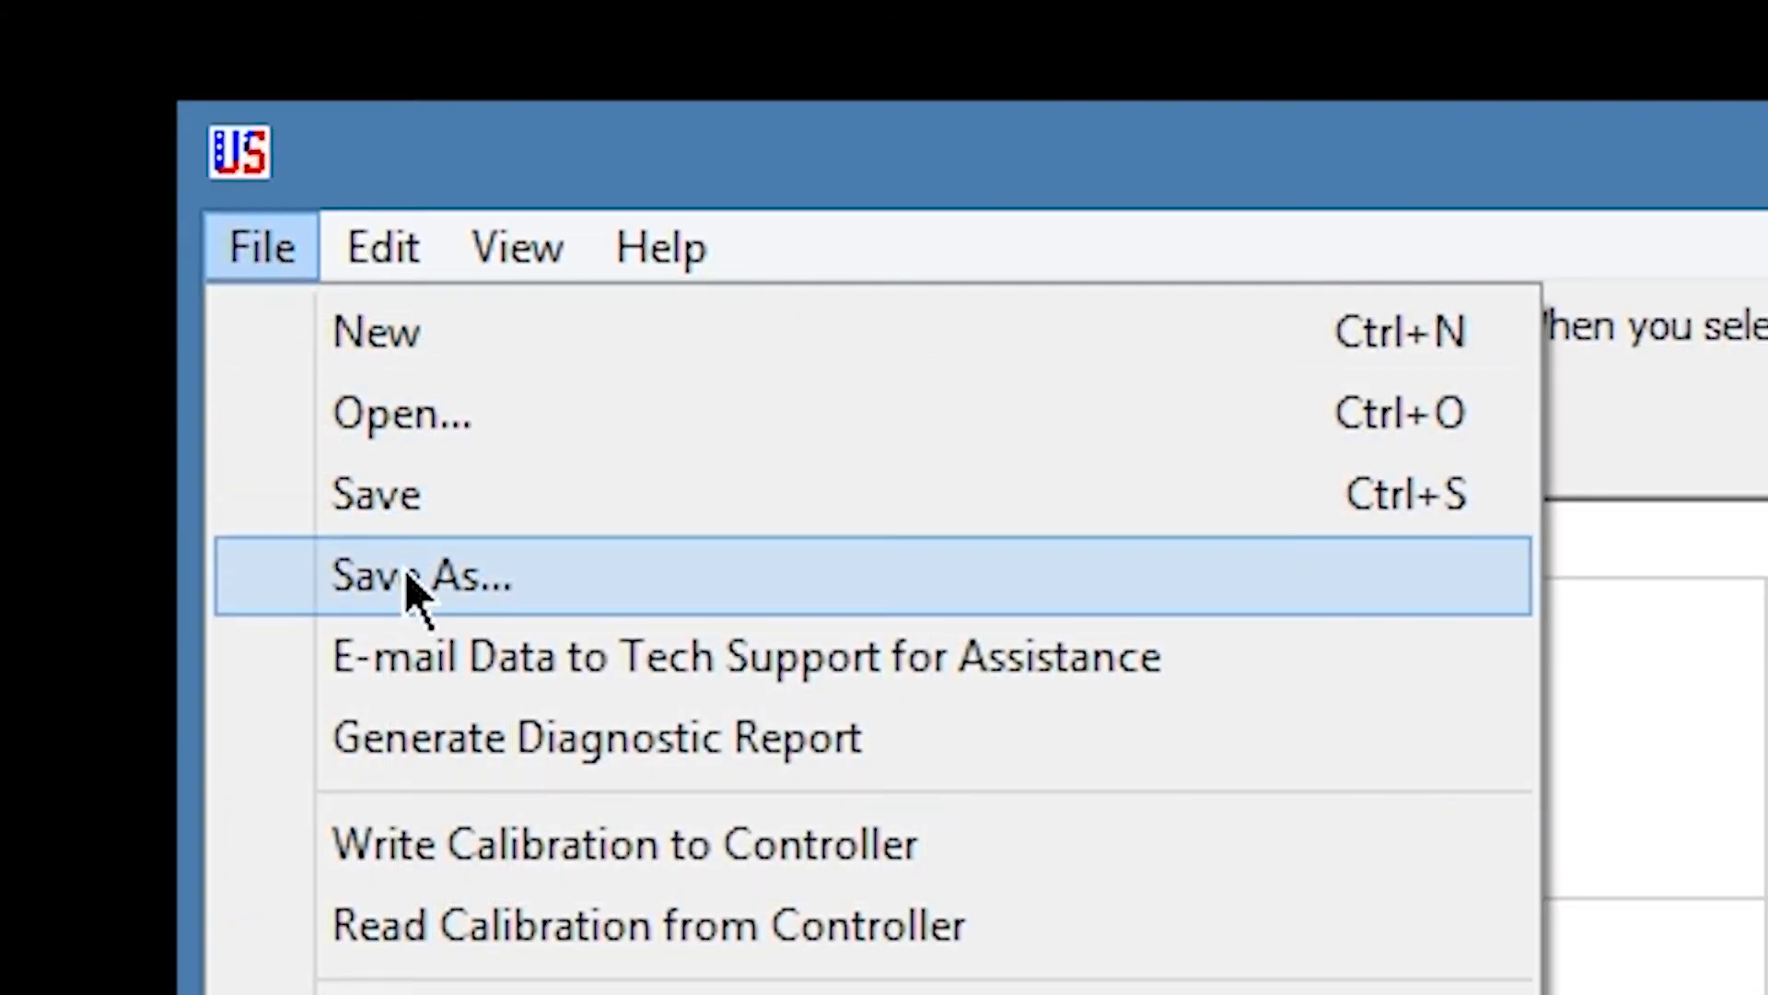
click(420, 576)
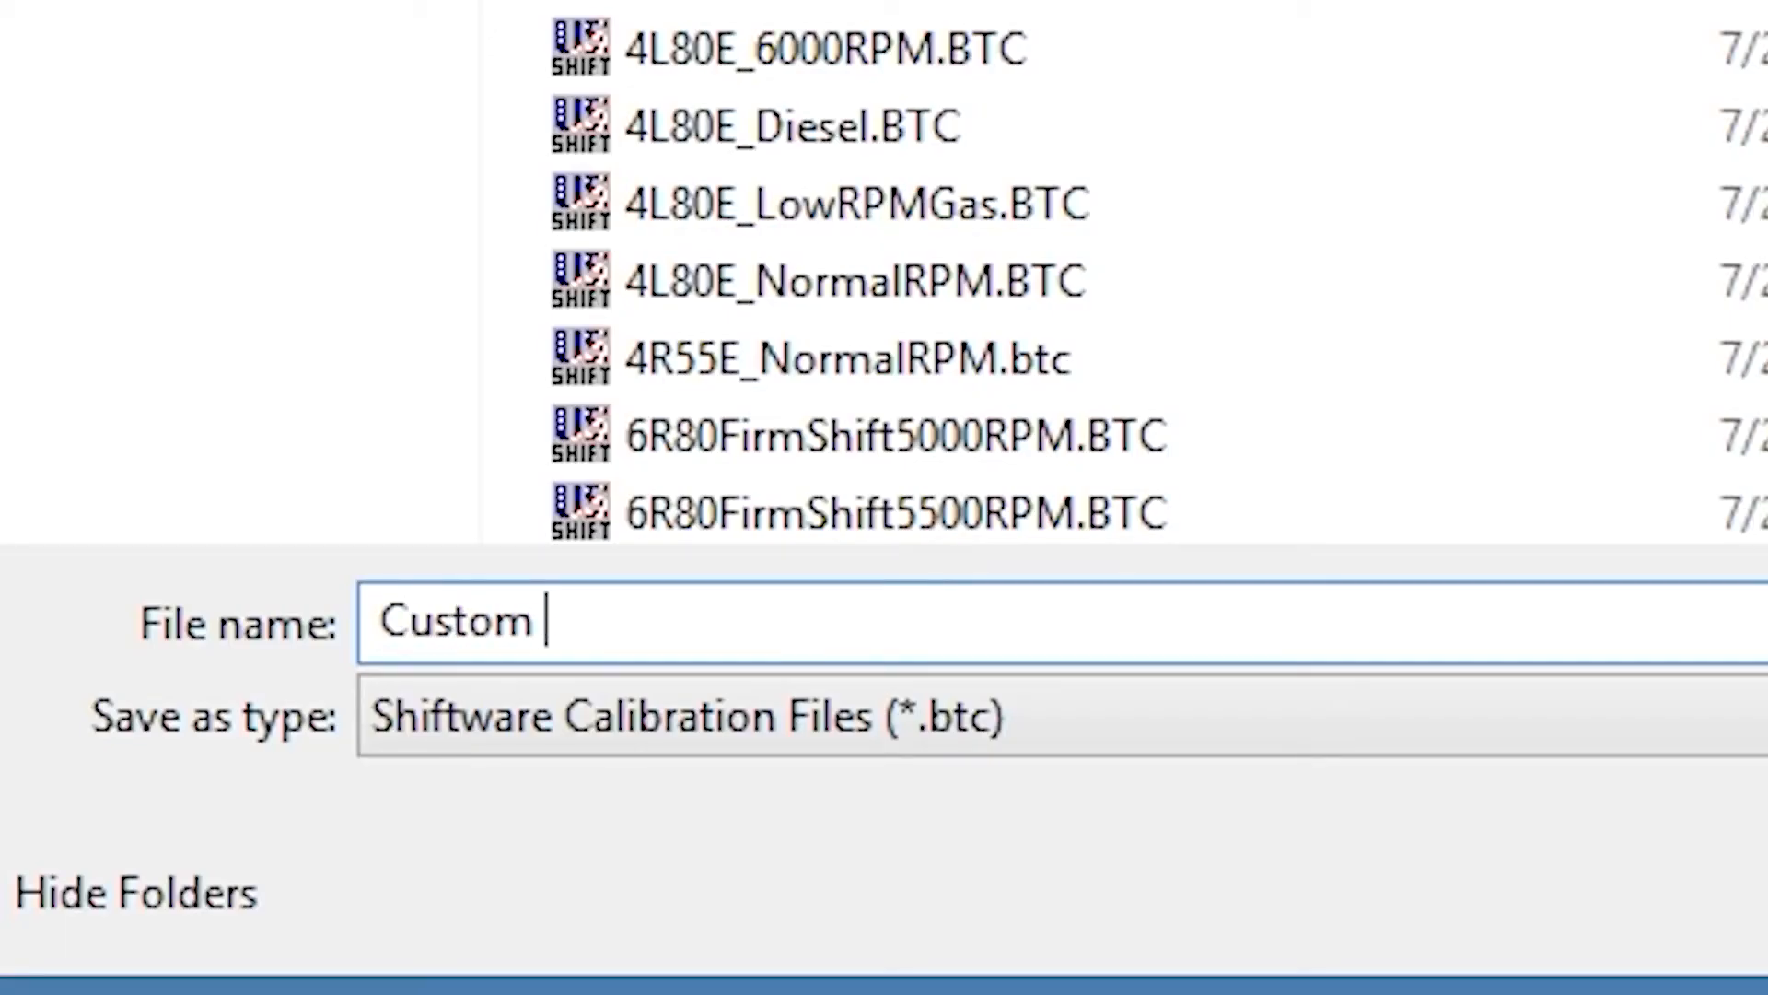